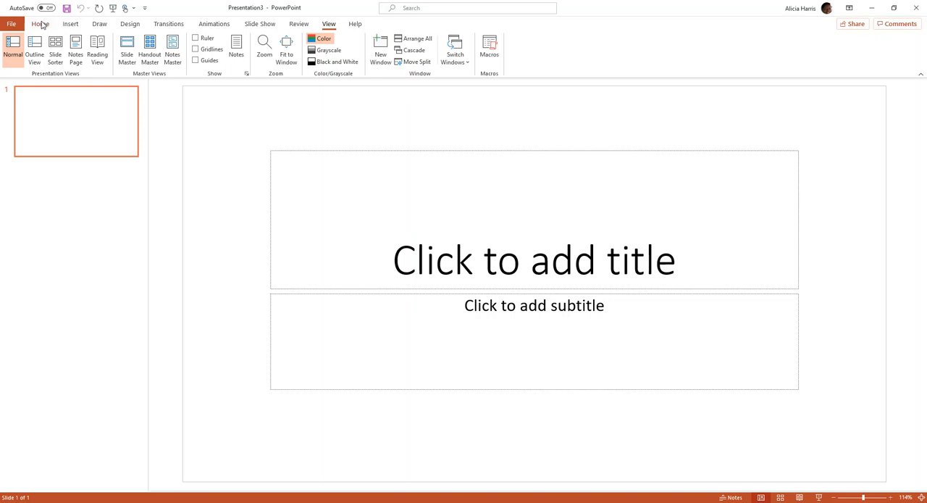
Step: Apply the Title and Content layout to the first slide from the Home tab
click(41, 23)
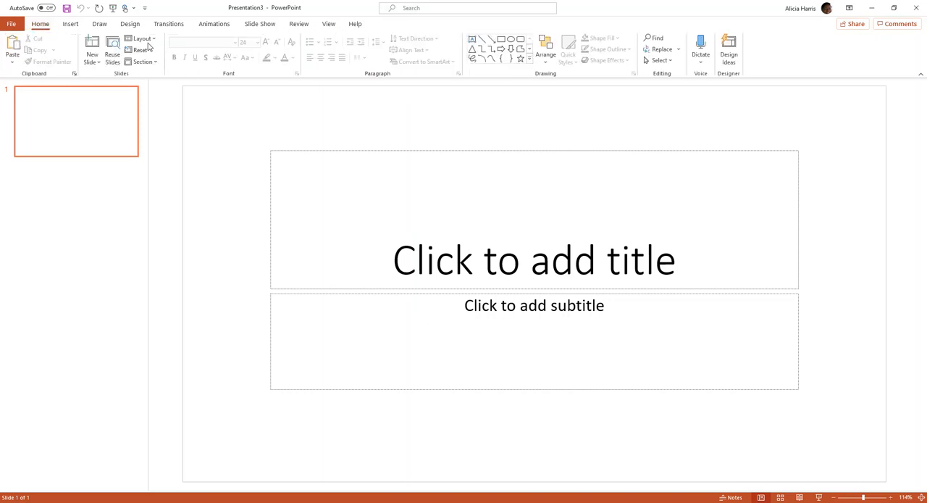
click(142, 38)
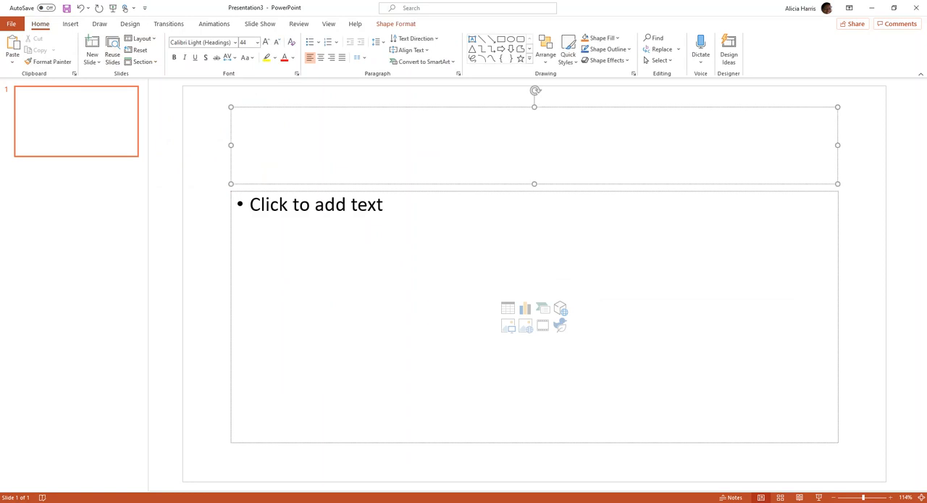
Step: Title the slide 'Food' and enter bullets Meats, Vegetables, Sweets, Drinks
text(Food)
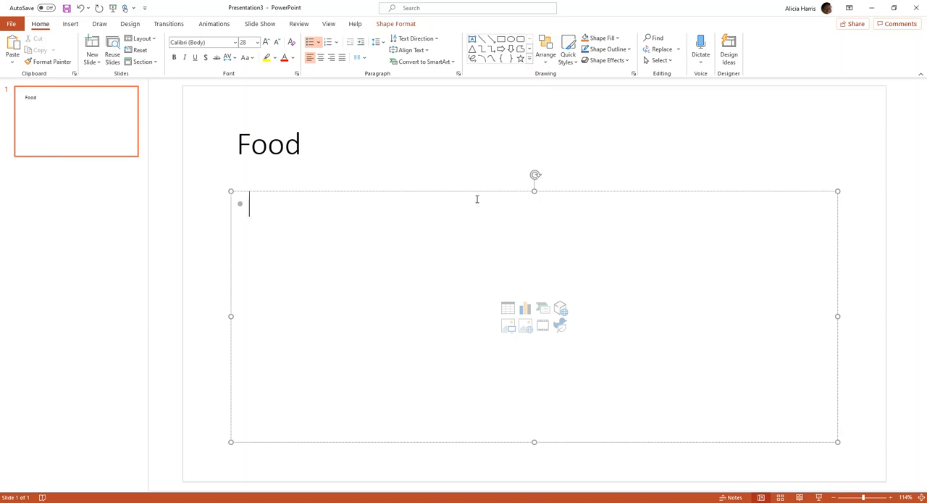
text(Me)
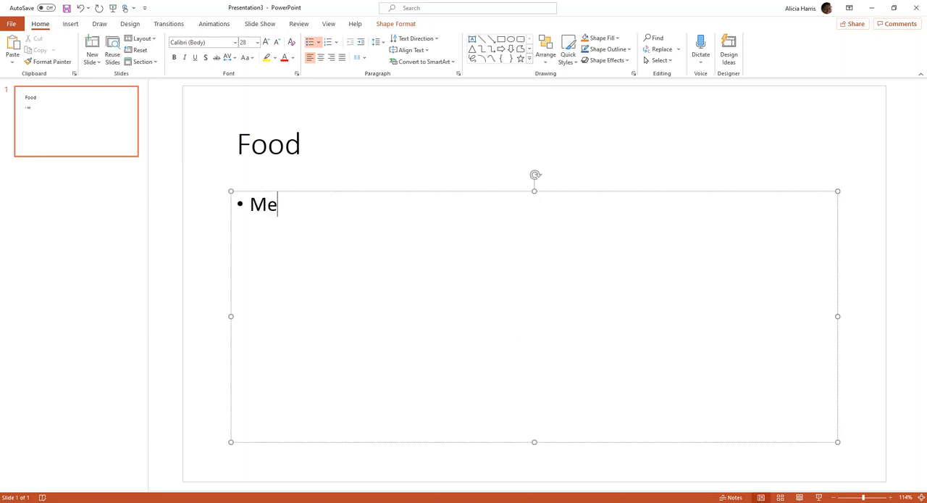
text(ats)
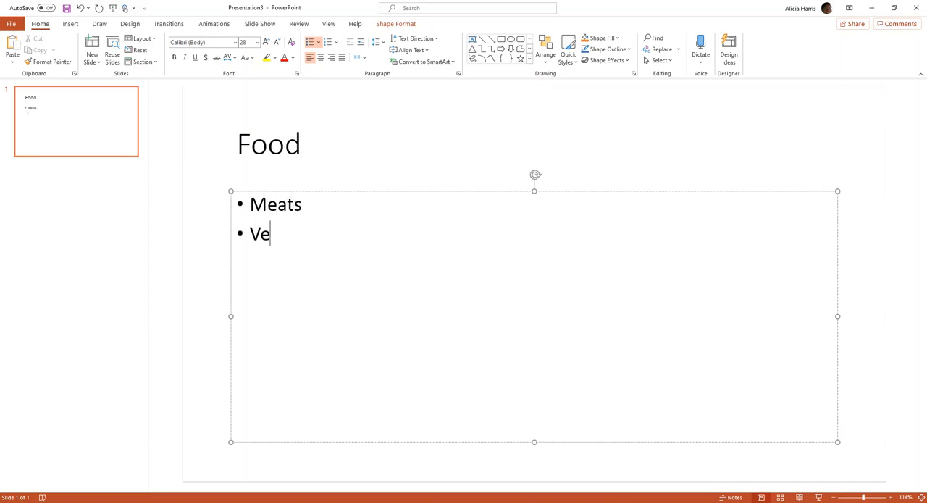
text(get)
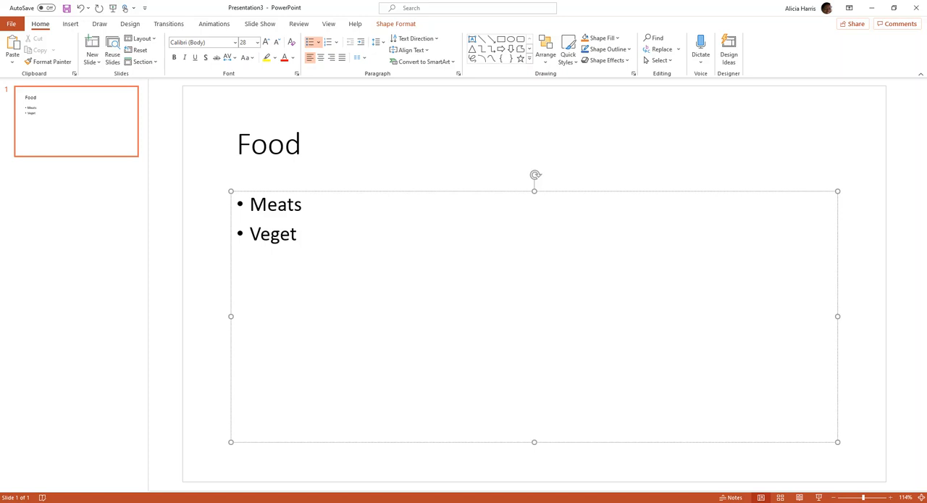
text(ables)
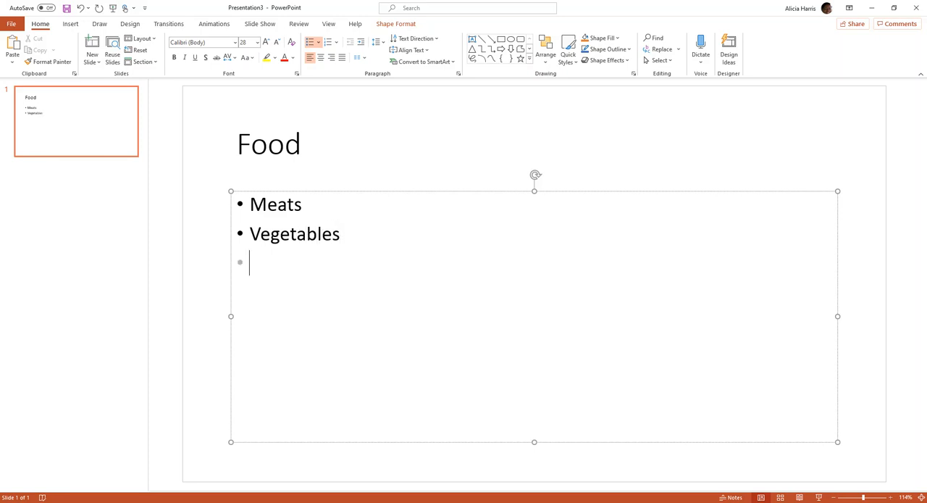
text(Sweets)
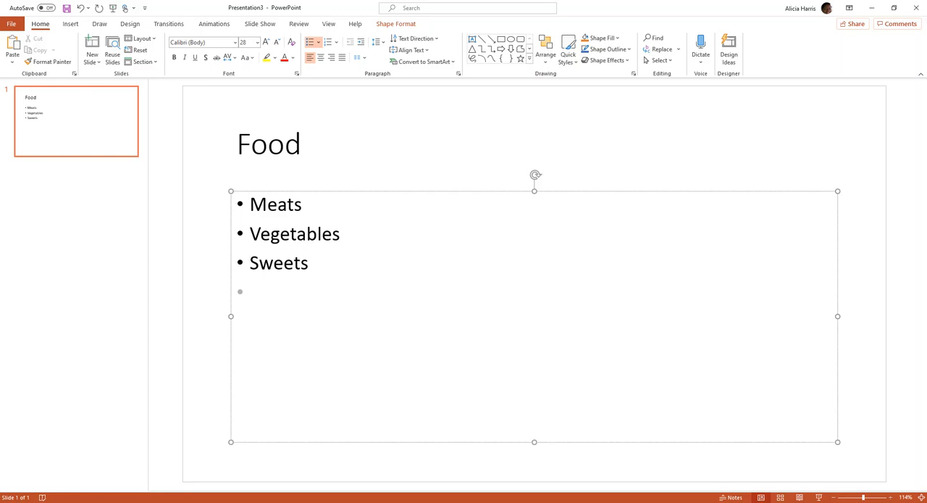
text(Drin)
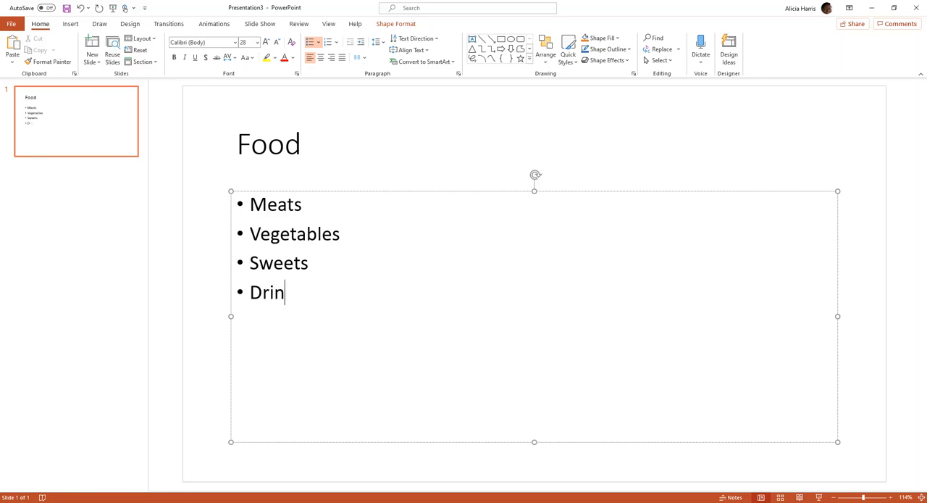
text(ks)
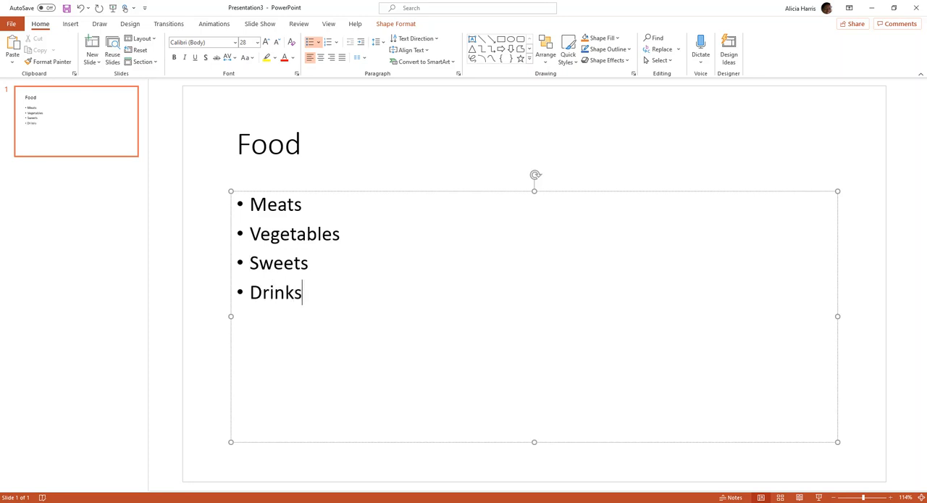
Step: Add Steak, Chicken and Fish as new bullets beneath Meats
click(303, 202)
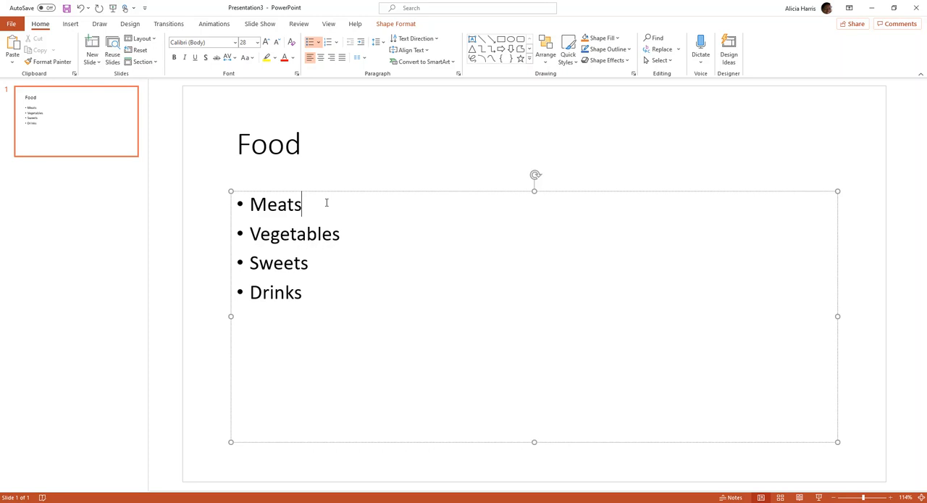
key(Return)
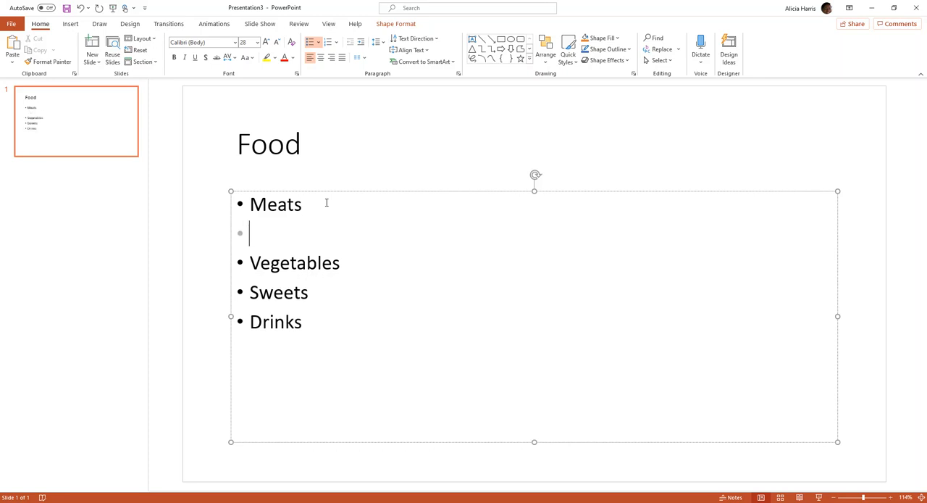
text($)
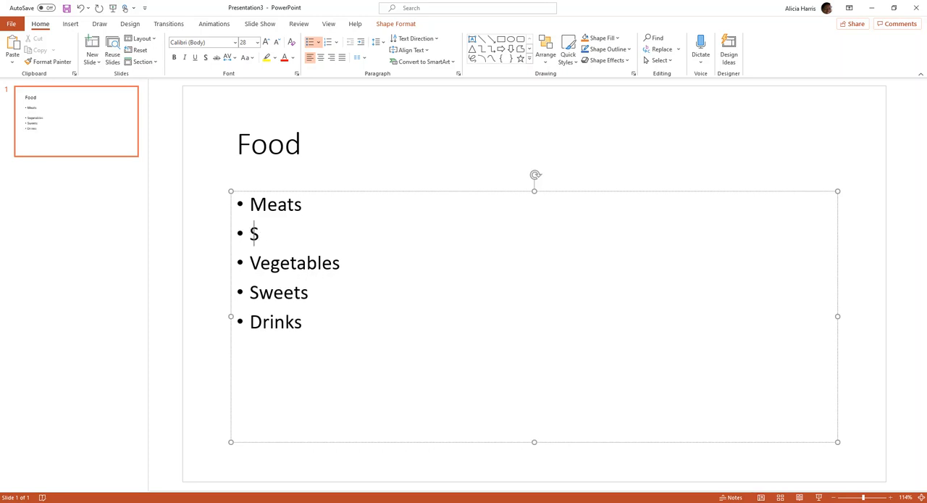
key(Backspace)
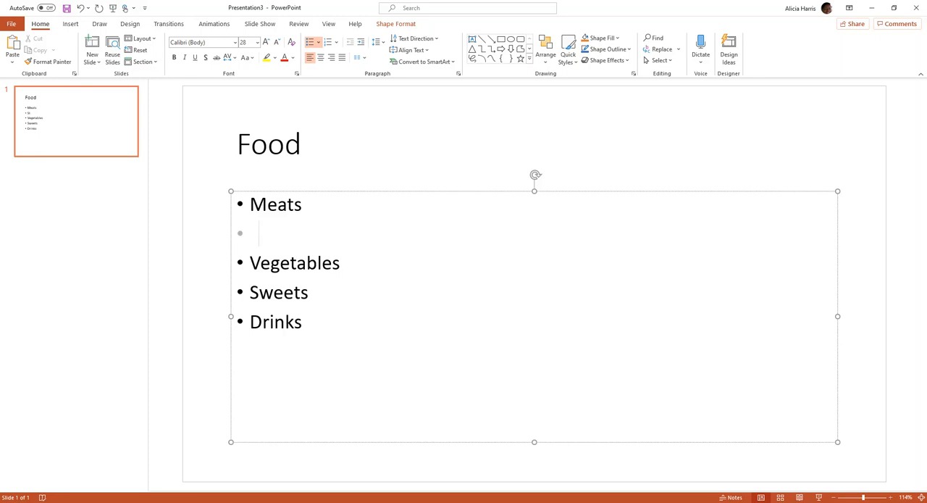
text(S)
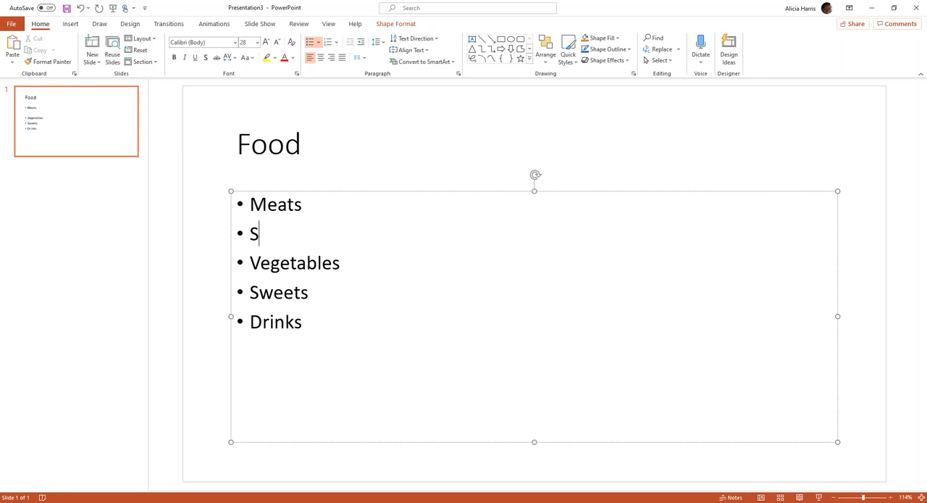
text(teak)
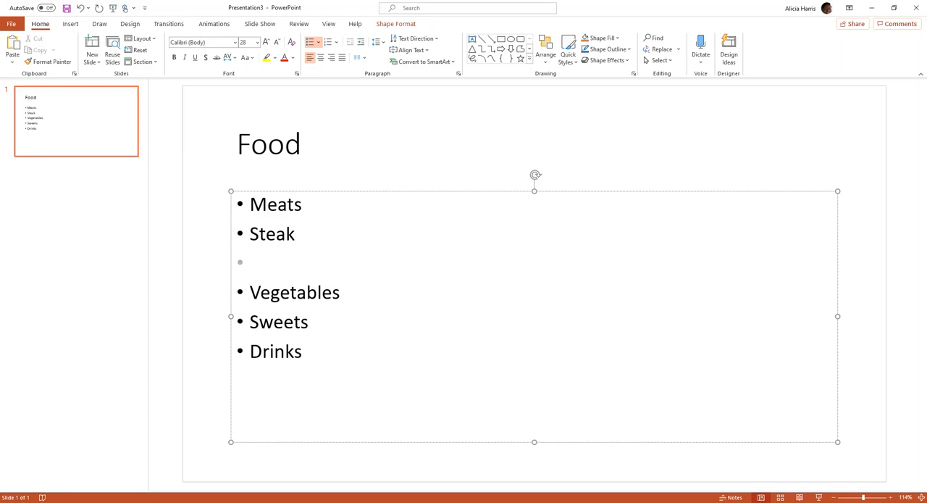
text(Che)
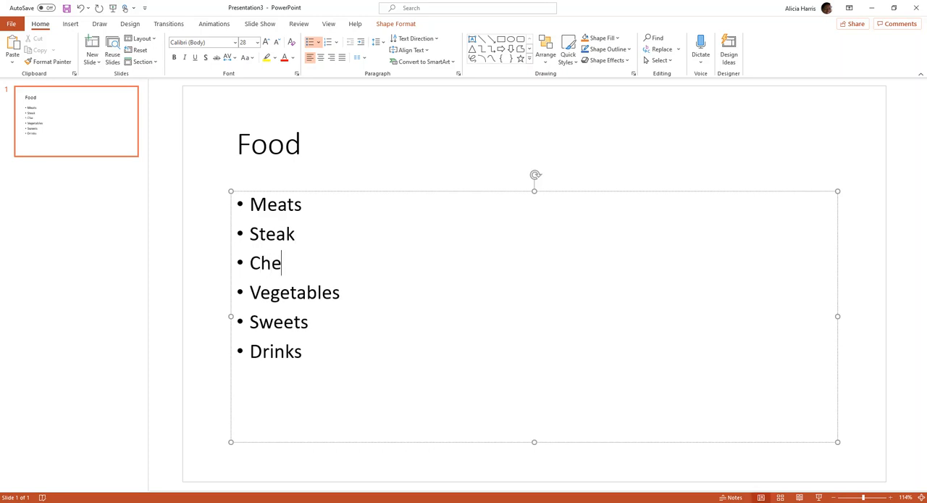
text(icken)
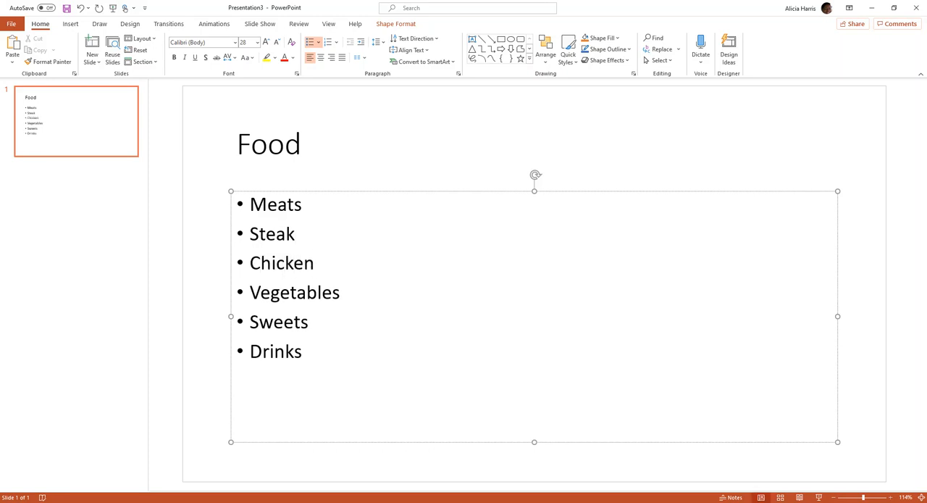
text(Fish)
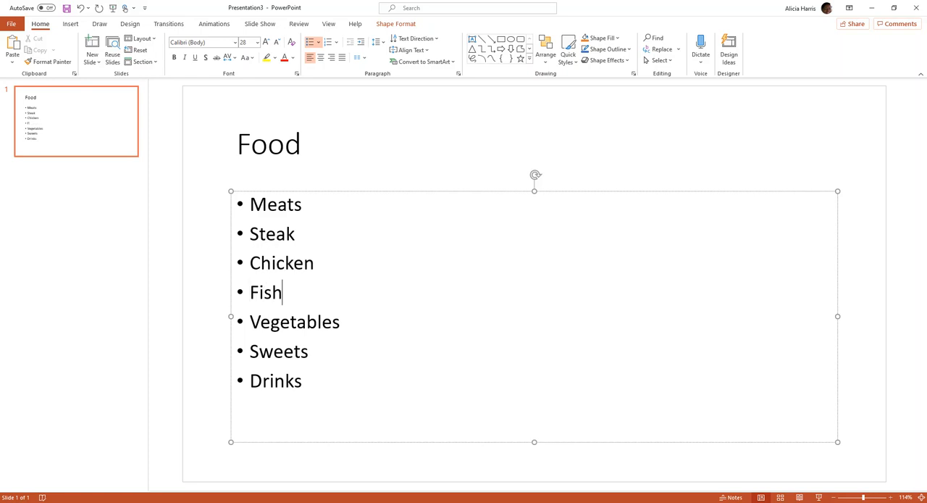
Step: Add Collard Greens, String Beans and Sweet Peas beneath Vegetables
click(339, 322)
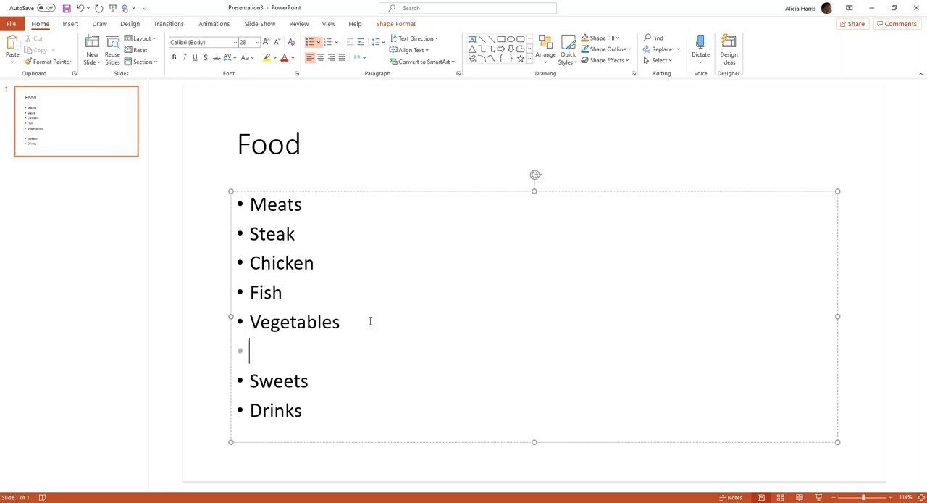
text(Col)
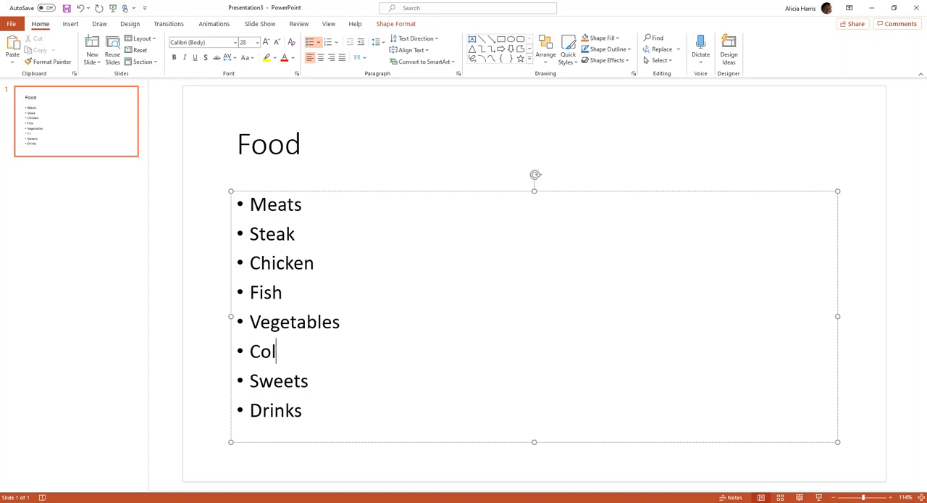
text(lard Greens)
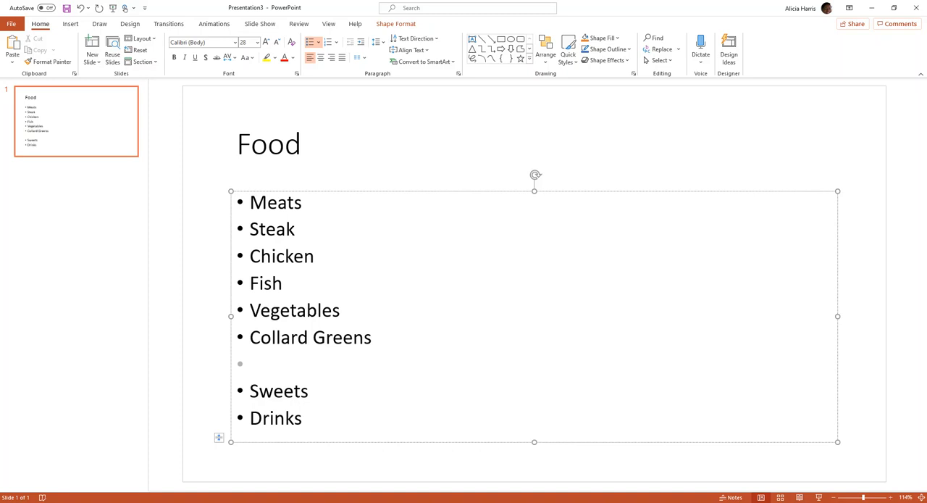
text(String)
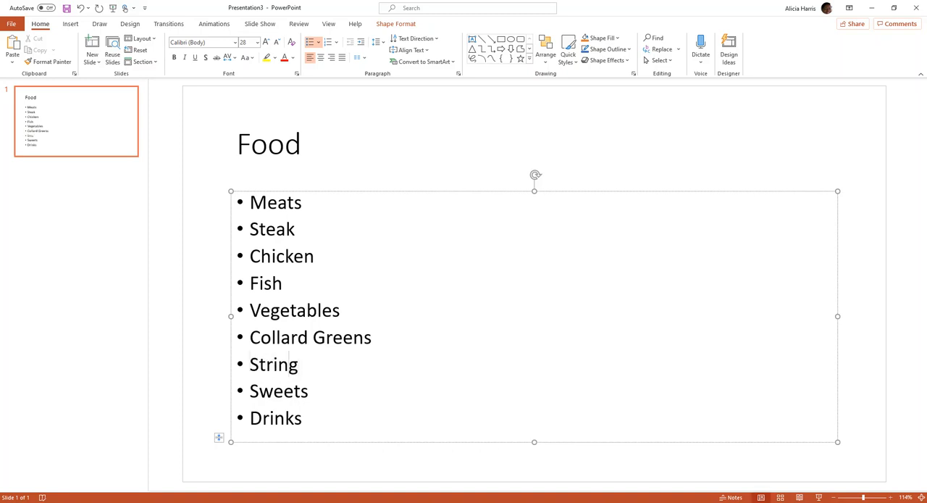
click(293, 364)
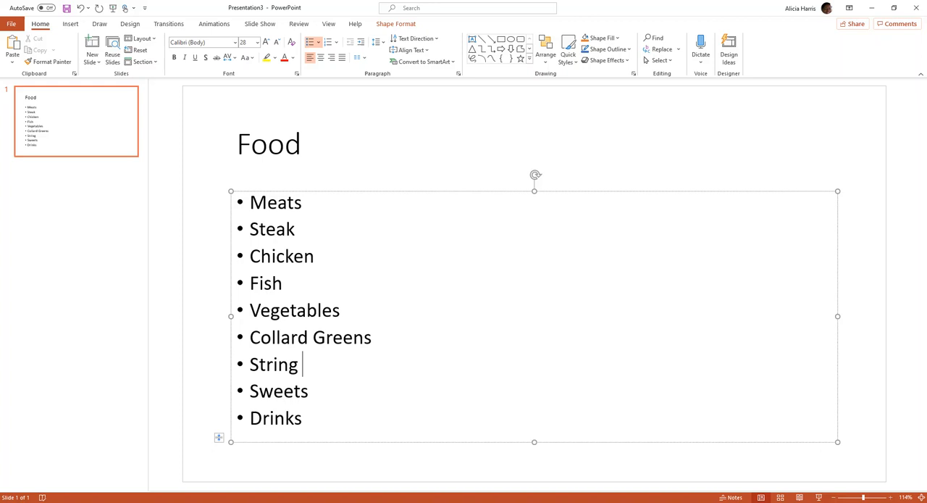
text(Beans)
text(Sw)
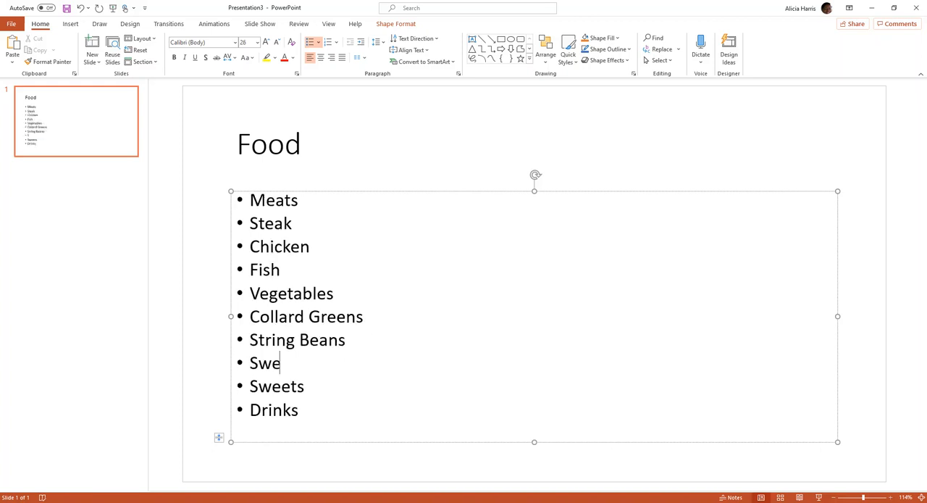
text(et Pea)
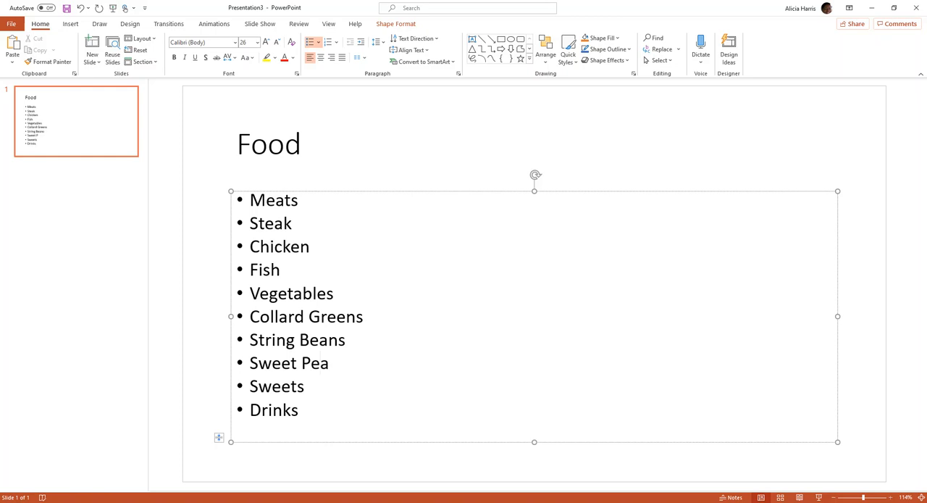
text(s)
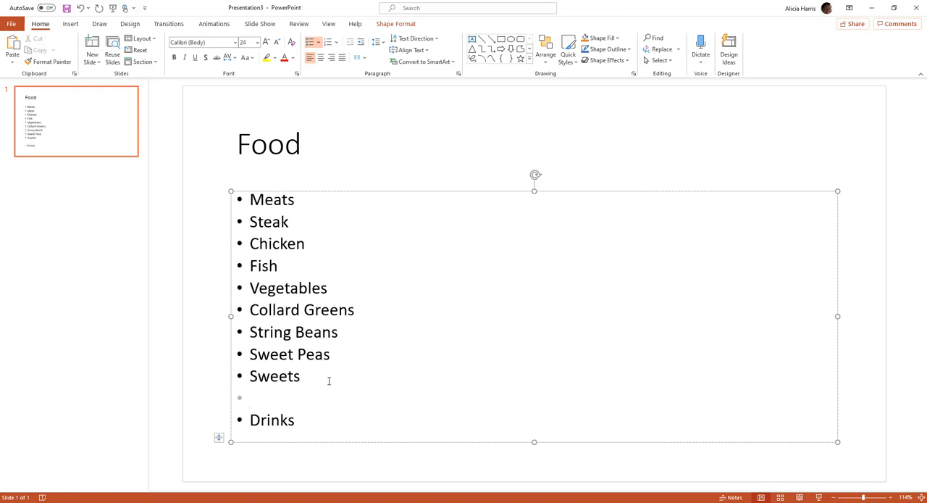
Step: Add Chocolate Cake, Red Velvet Cake, Lemon Pound Cake and Apple Cobbler after Sweets
text(C)
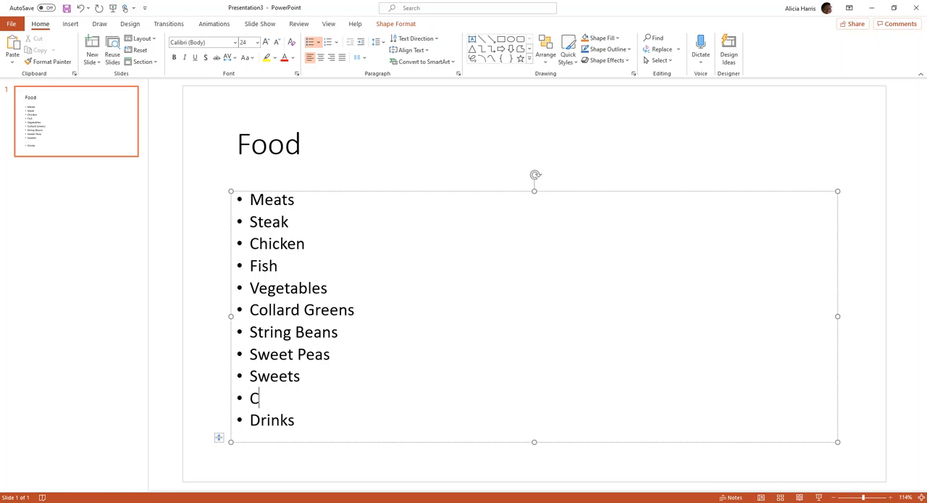
text(hoc)
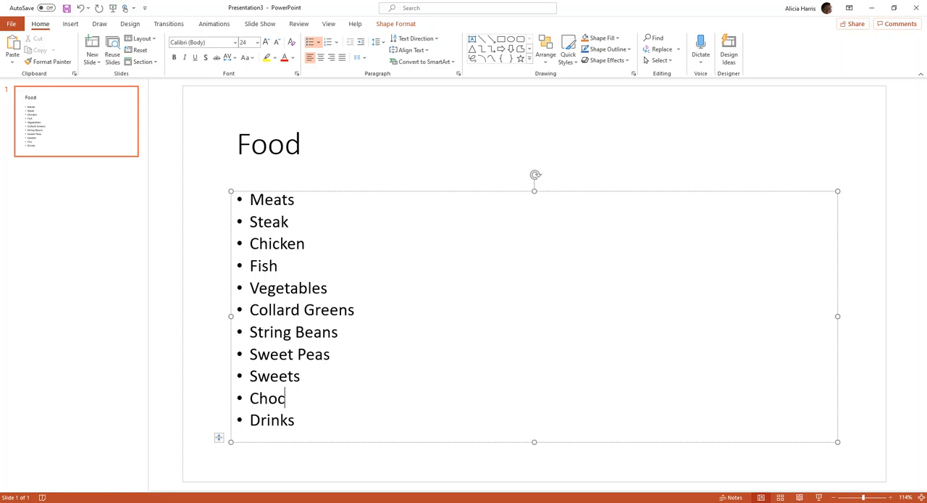
text(olate Cake)
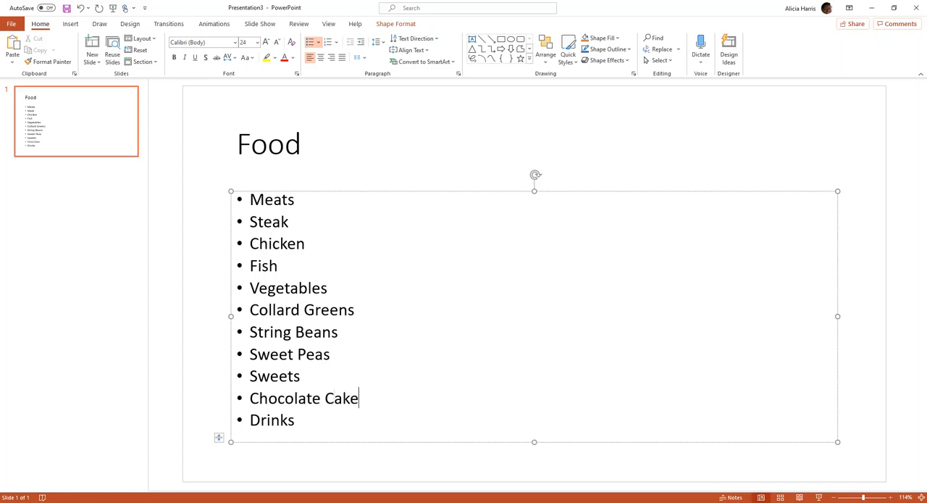
text(R)
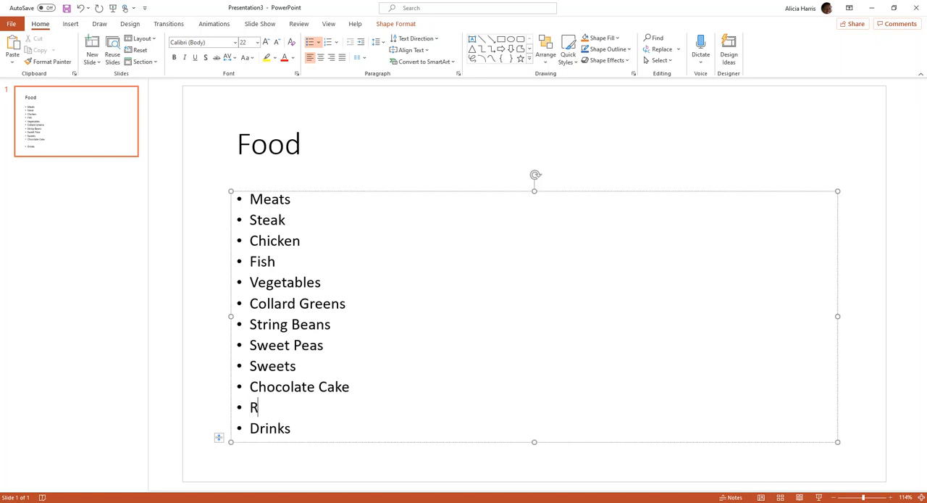
text(ed Vel)
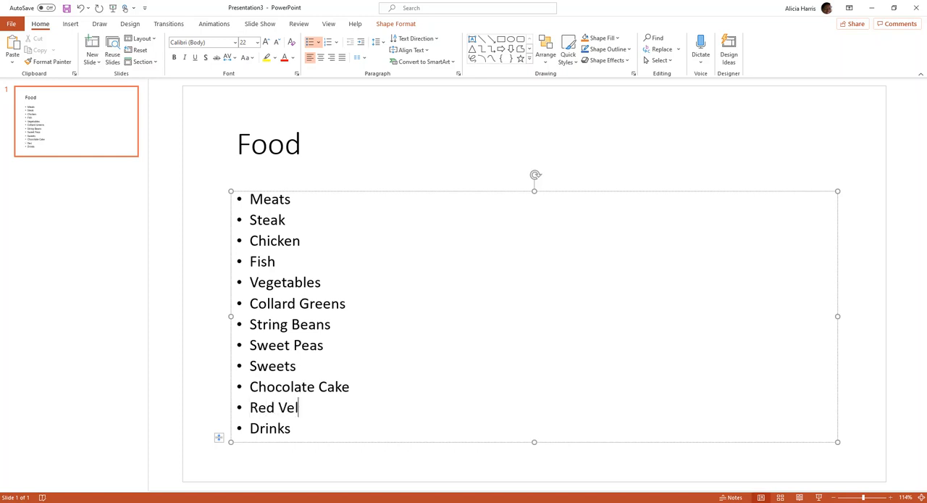
text(vet)
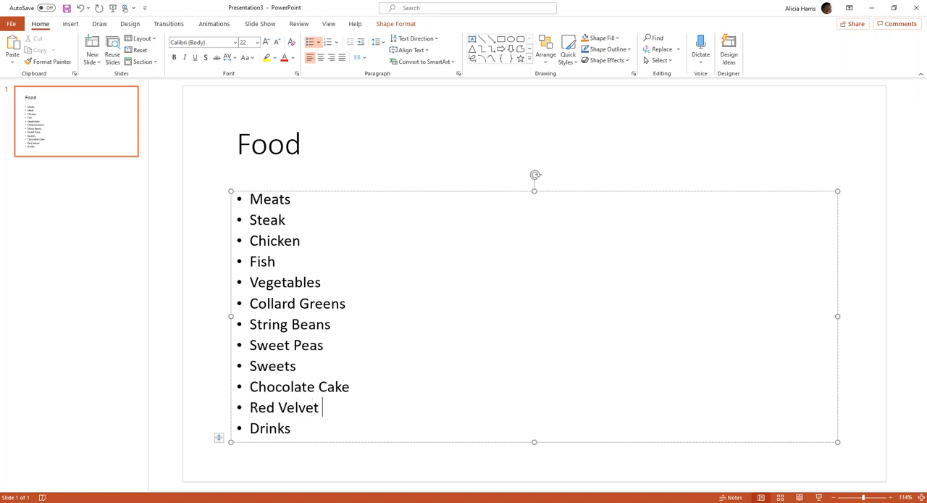
text(Cake)
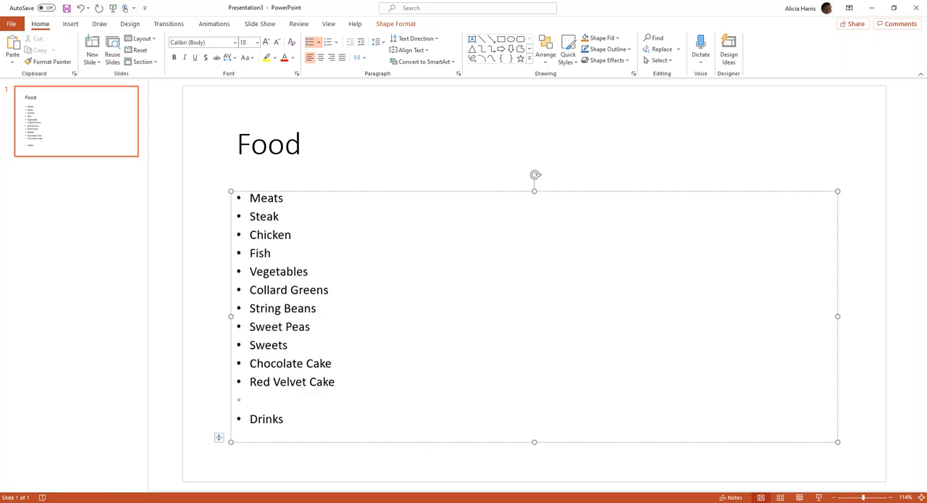
text(Lemo)
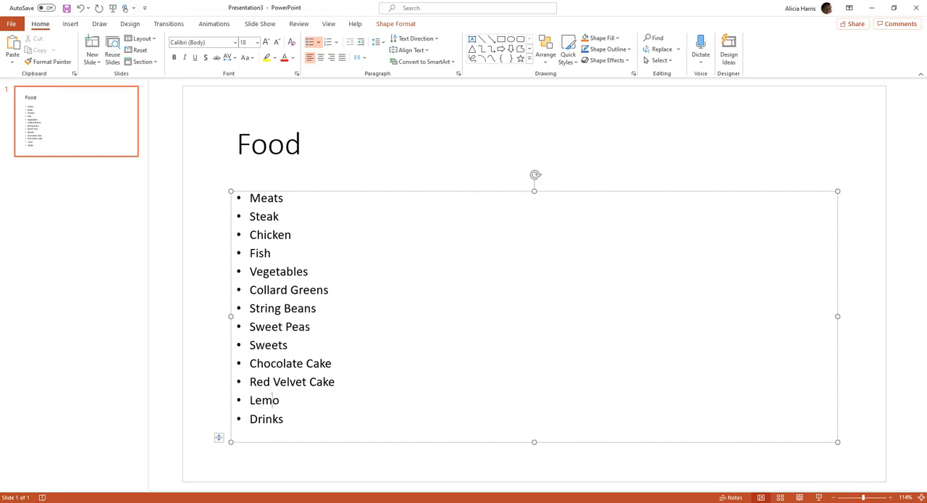
text(n p)
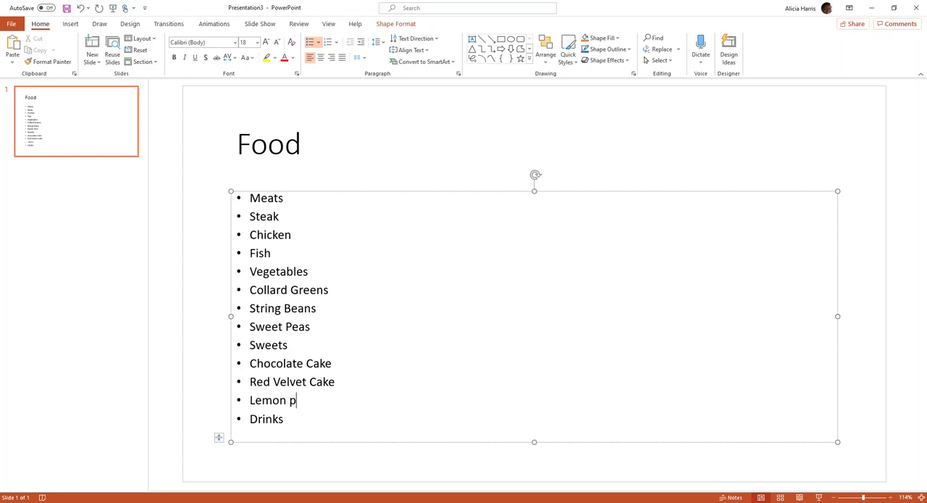
text(ound)
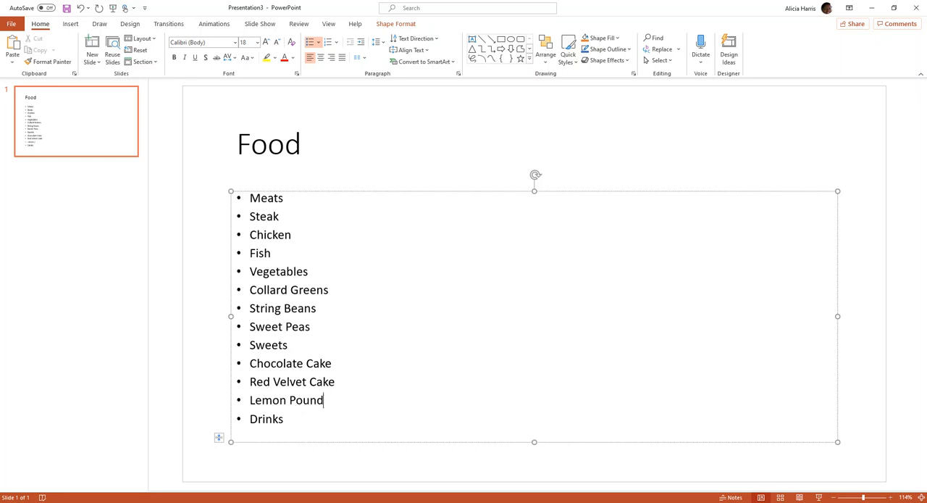
text(Cake)
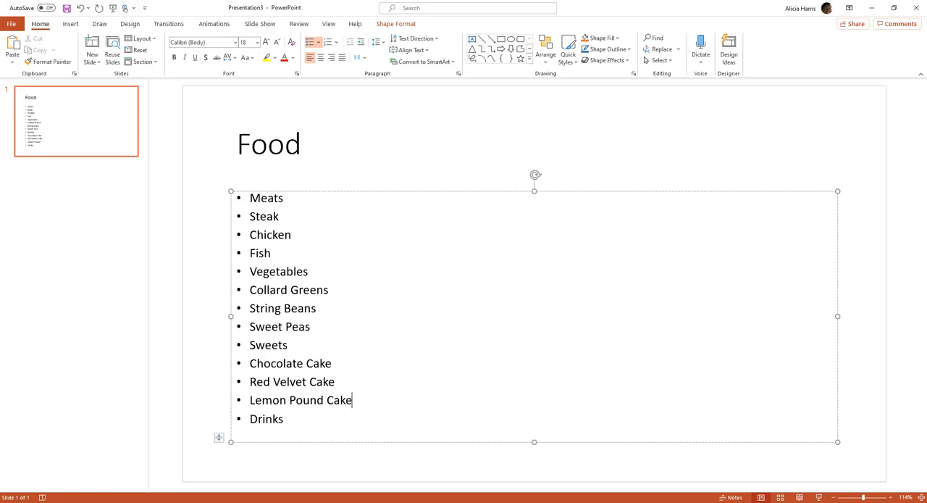
text(Ap)
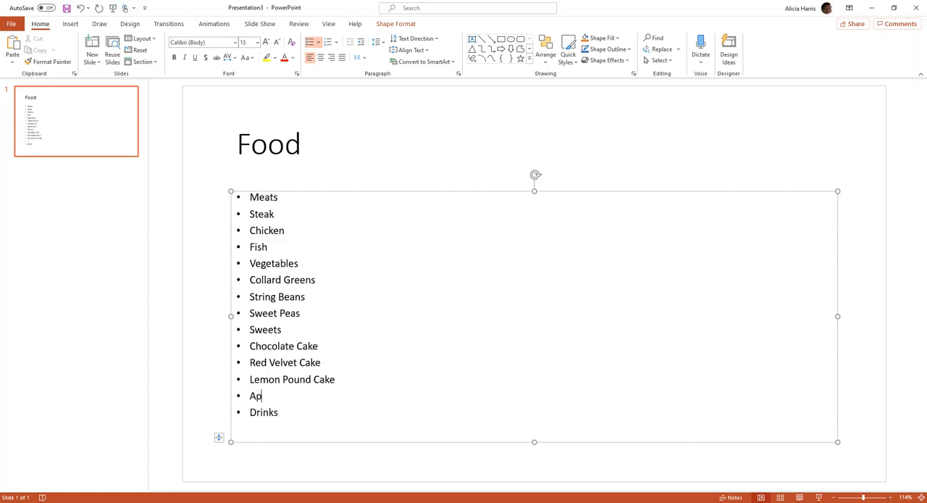
text(ple)
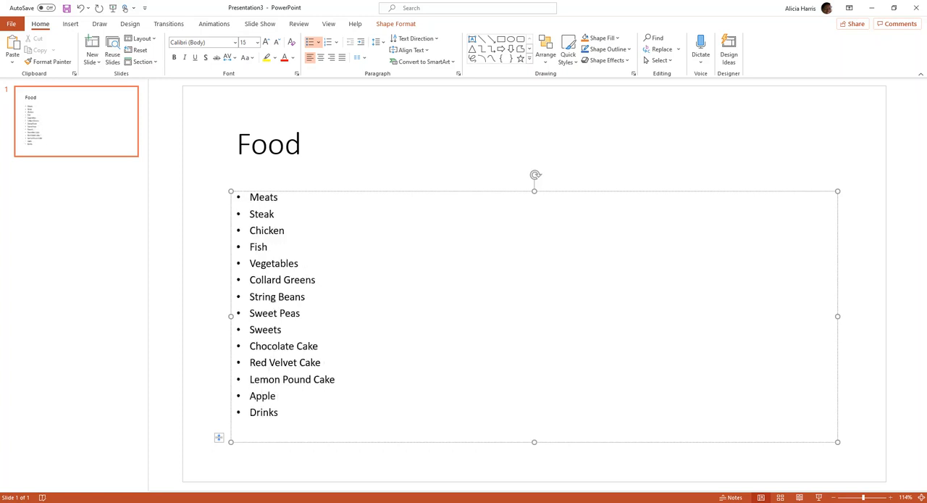
text(Cobbler)
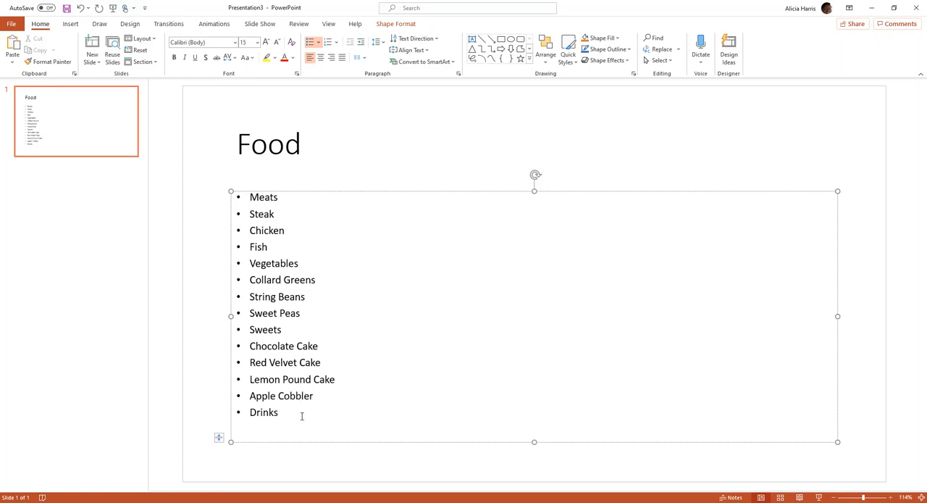
Step: Add Pepsi and Rock Creek after Drinks, with Fruit Punch and Strawberry indented under Rock Creek
text(Pe)
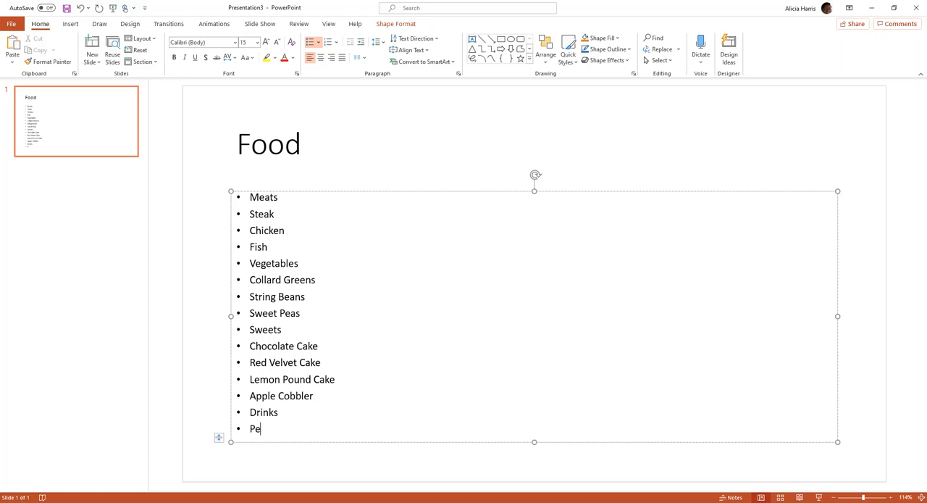
text(psi)
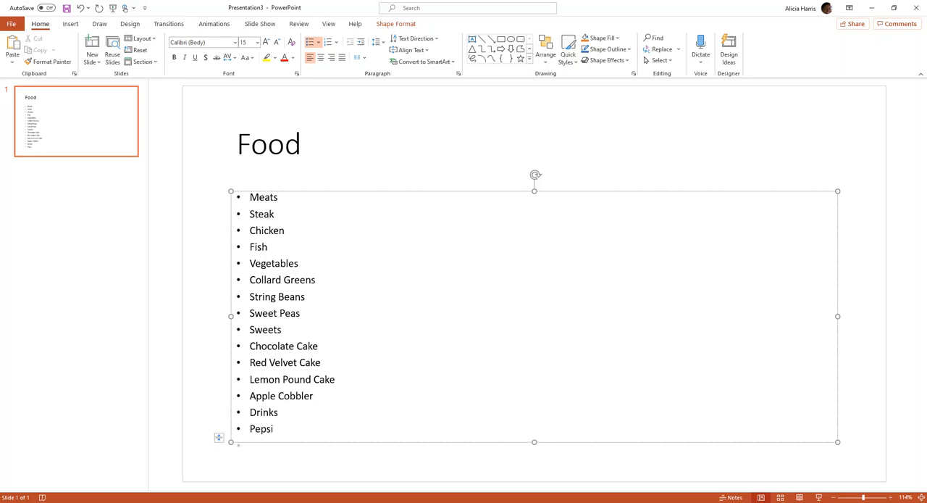
text(Rock)
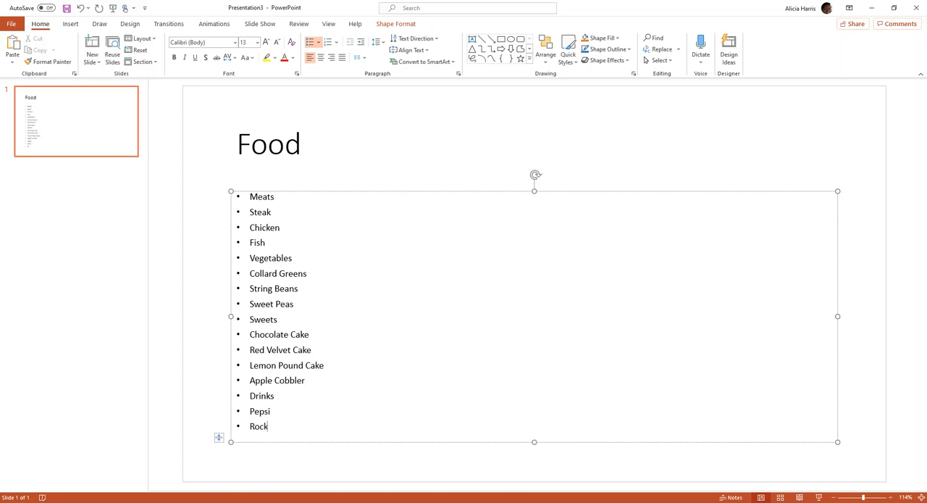
text(Creek)
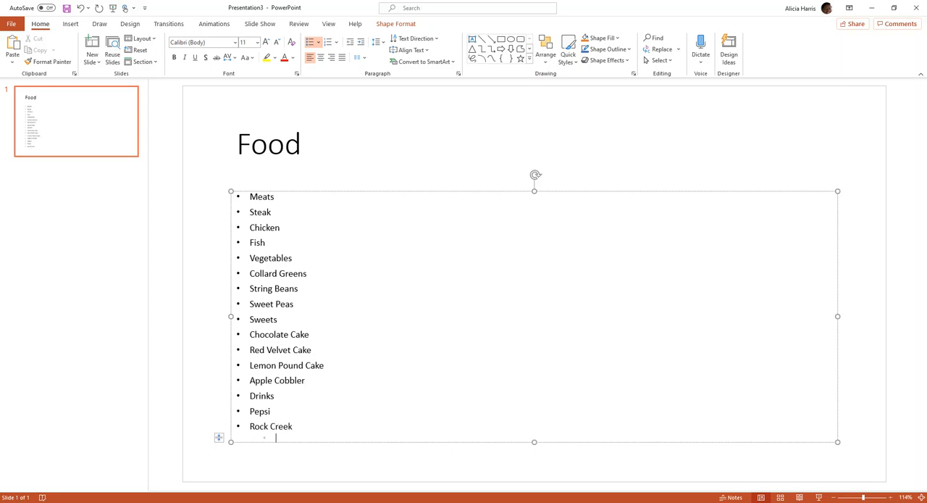
text(Fru)
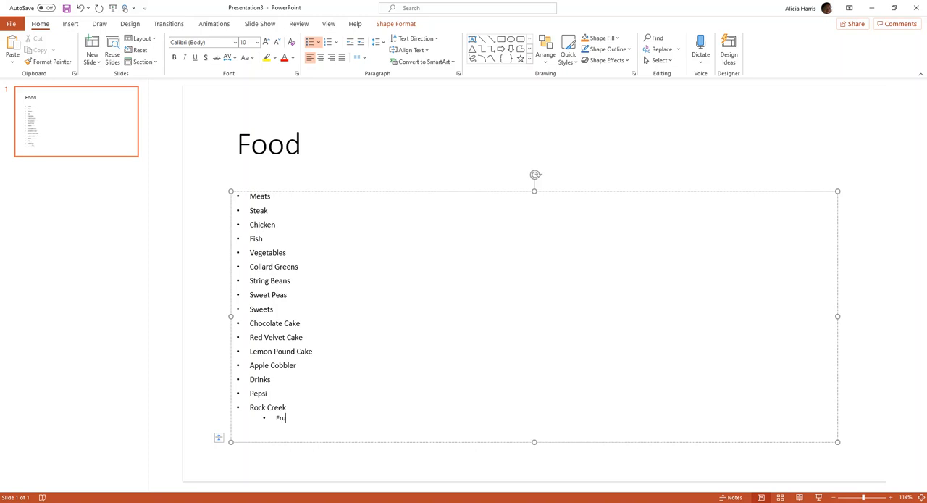
text(it p)
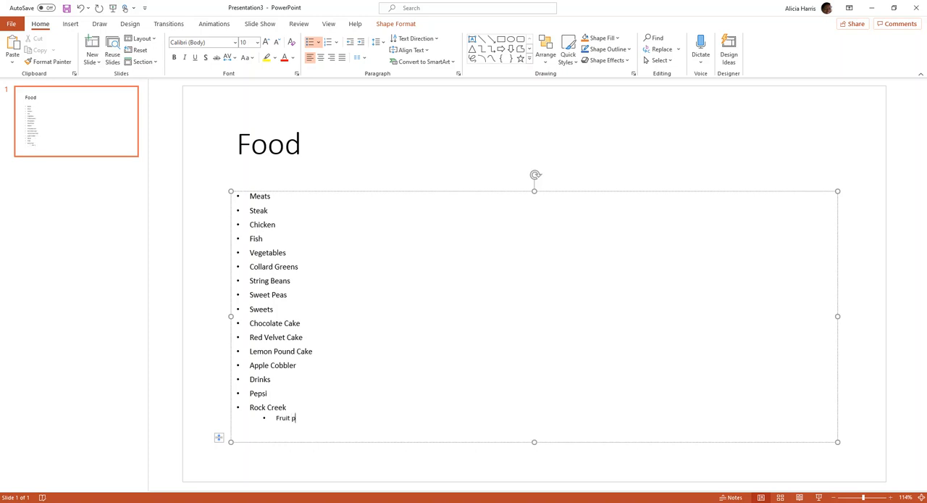
text(unch)
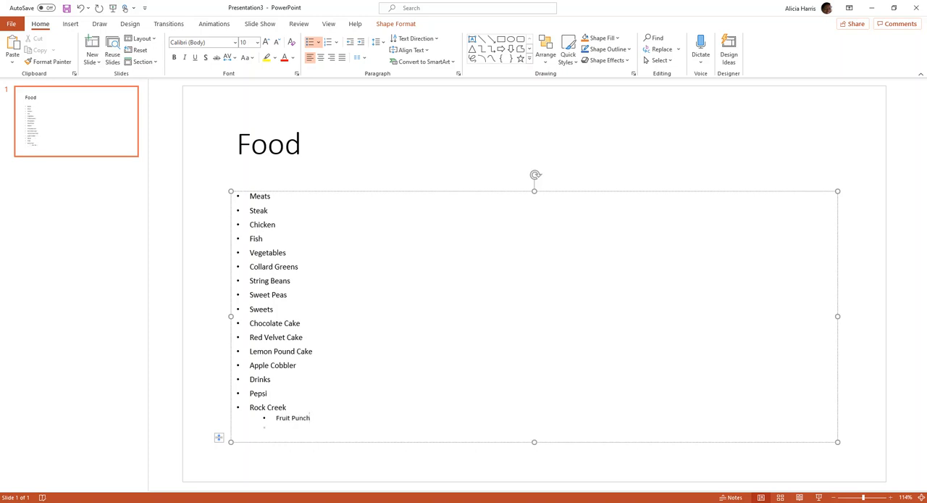
text(Stra)
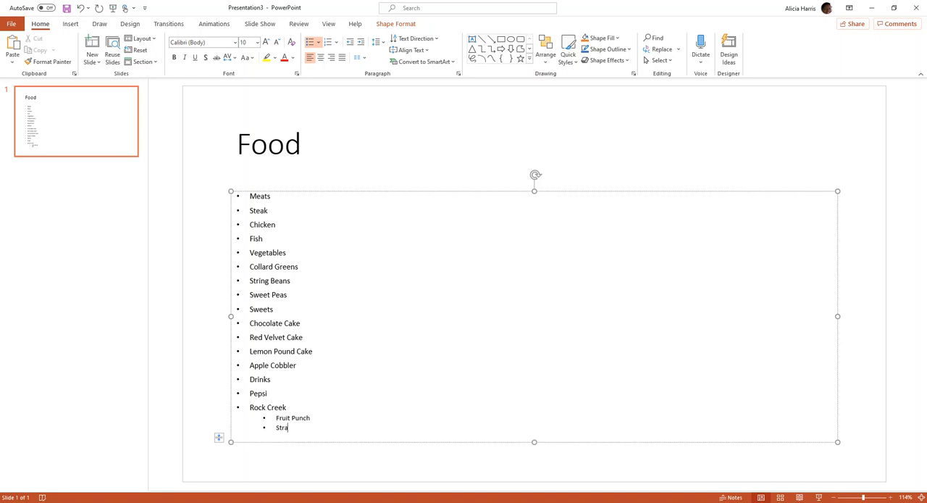
text(wber)
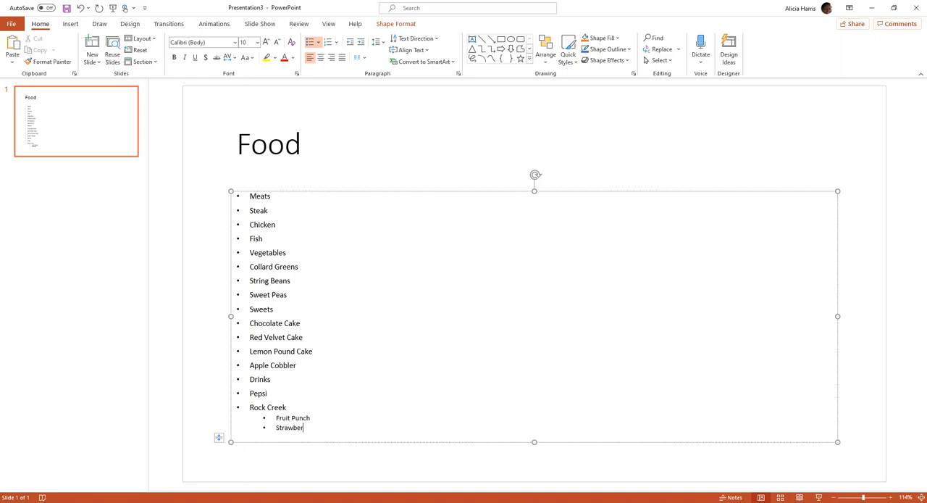
text(ry)
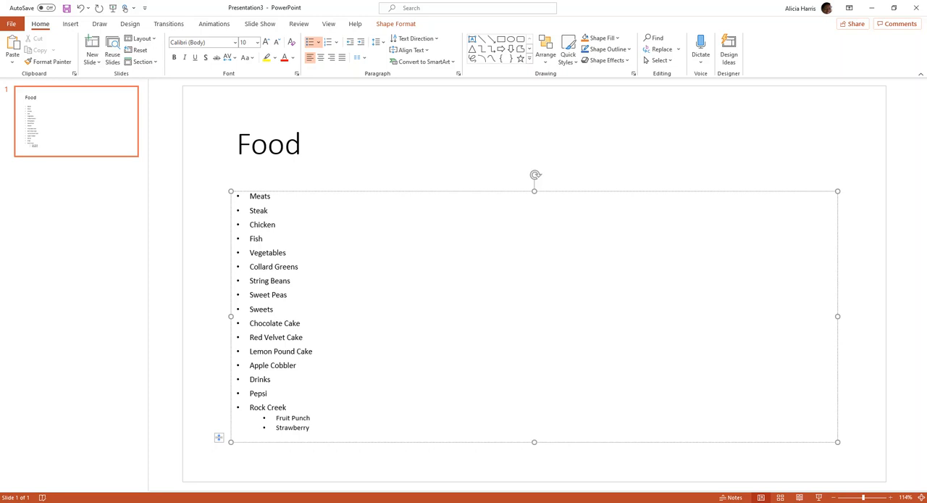
mouse_move(507, 215)
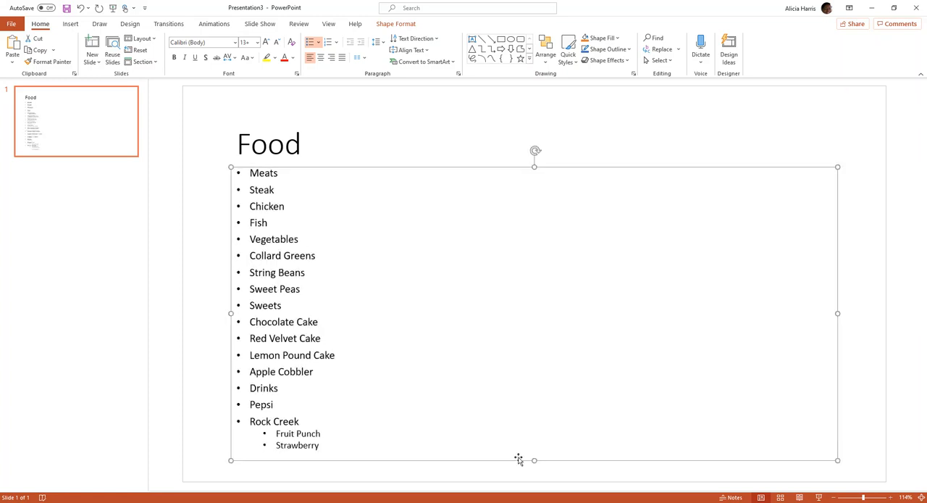
Step: Enlarge the list's text box upward so every item fits, then deselect it
drag(535, 151, 510, 159)
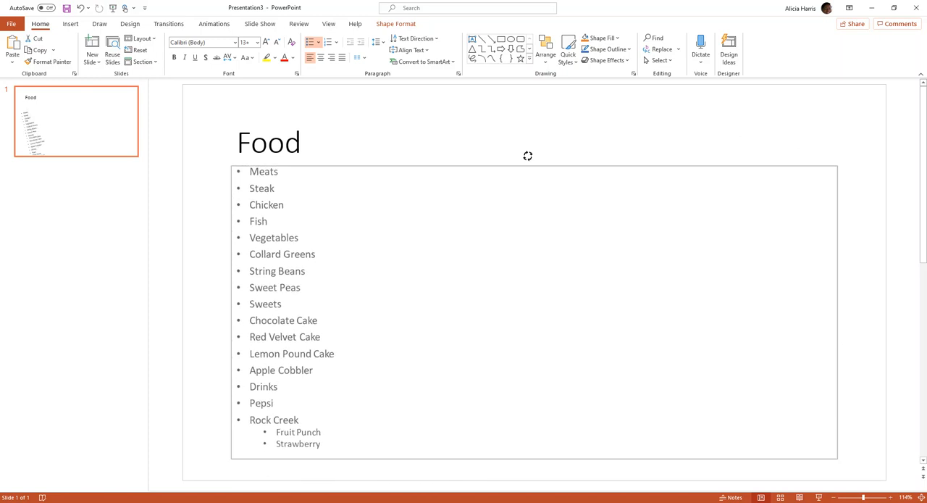
click(517, 289)
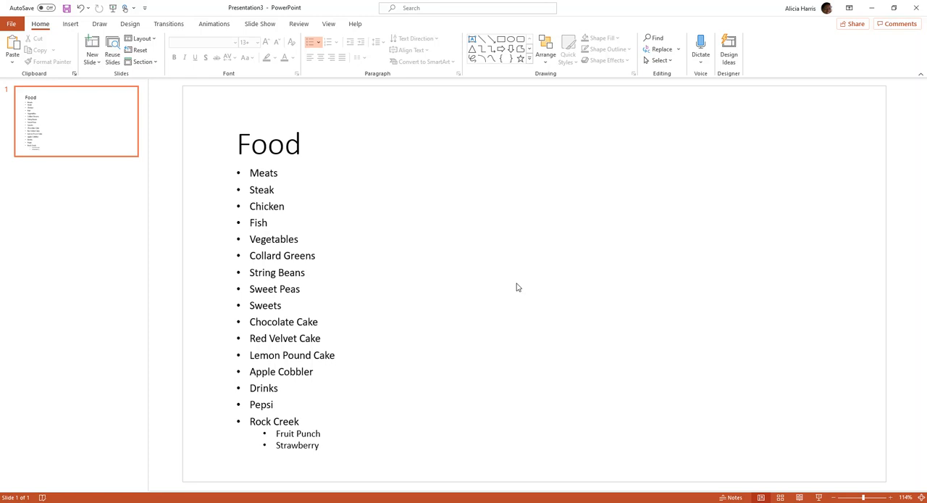
mouse_move(255, 449)
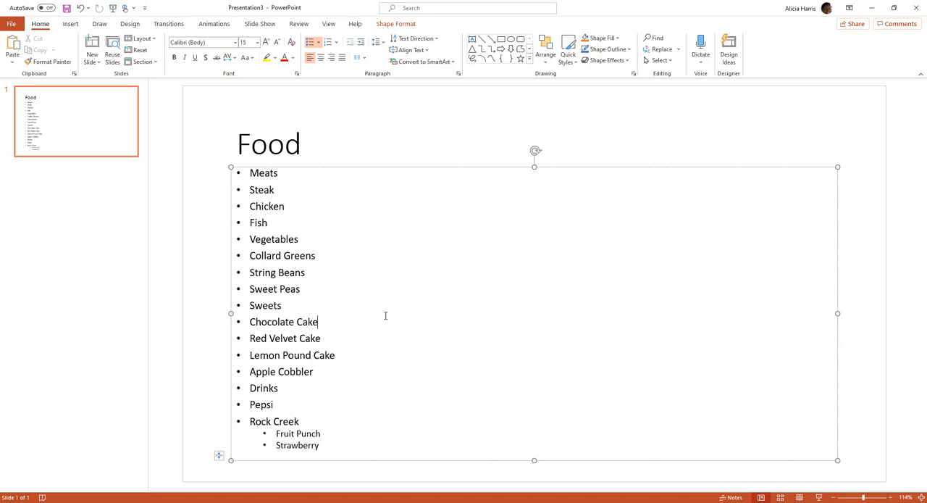
mouse_move(254, 185)
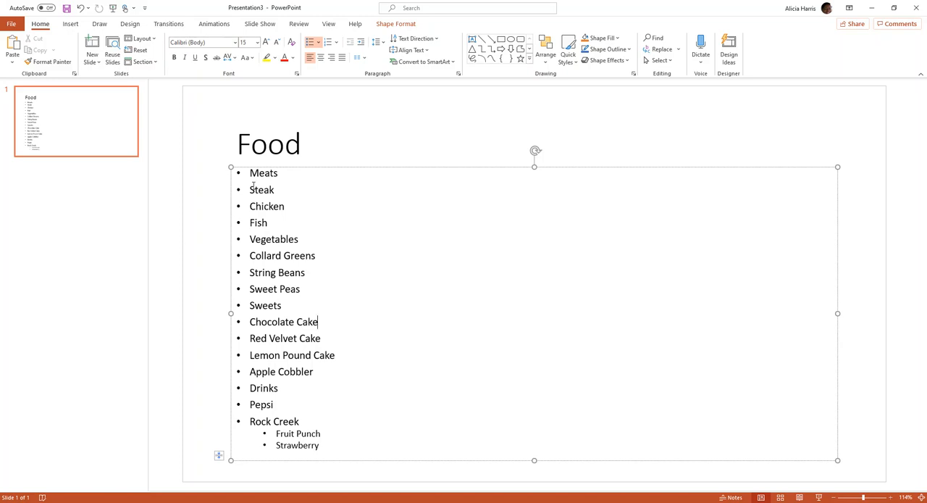
Step: Indent Steak, Chicken, Fish and the four desserts as sub-bullets under their categories
drag(249, 188, 268, 223)
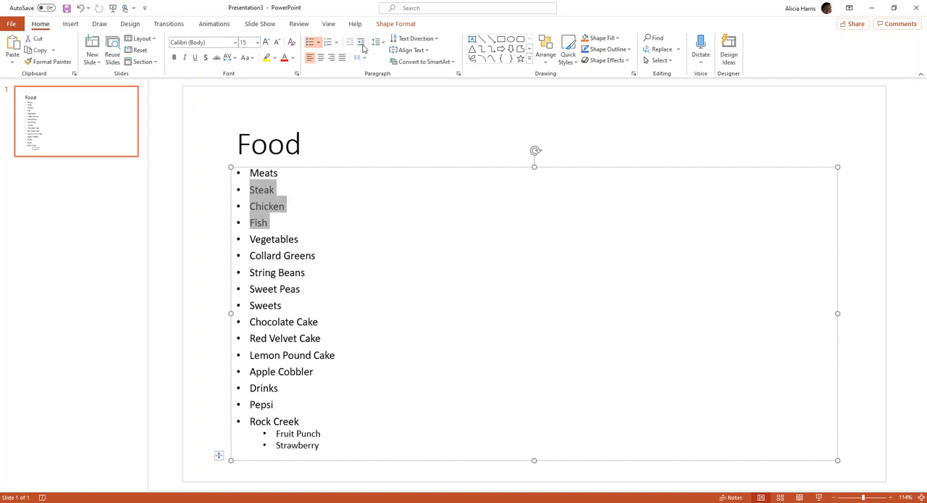
mouse_move(361, 40)
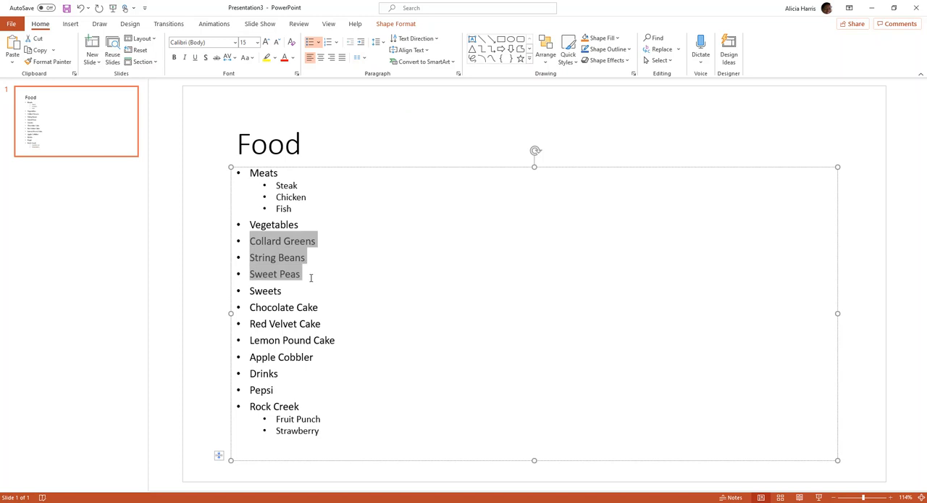
mouse_move(322, 302)
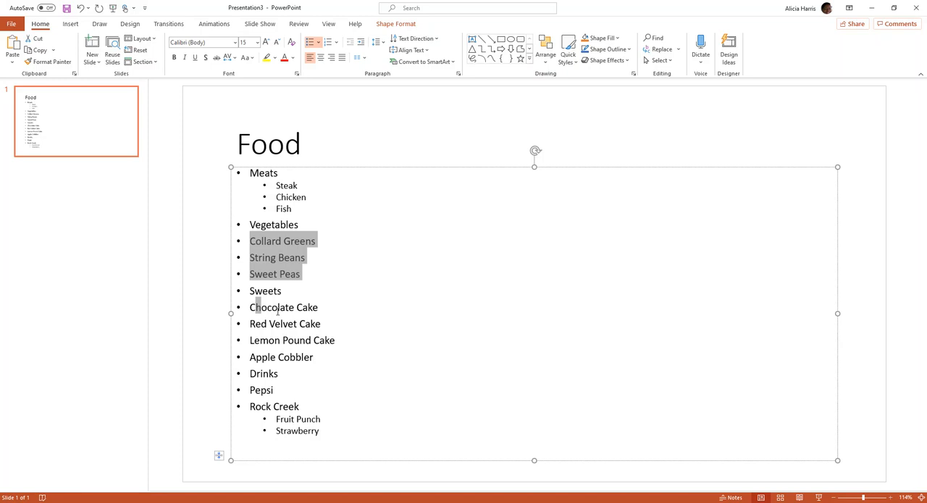
drag(249, 307, 321, 323)
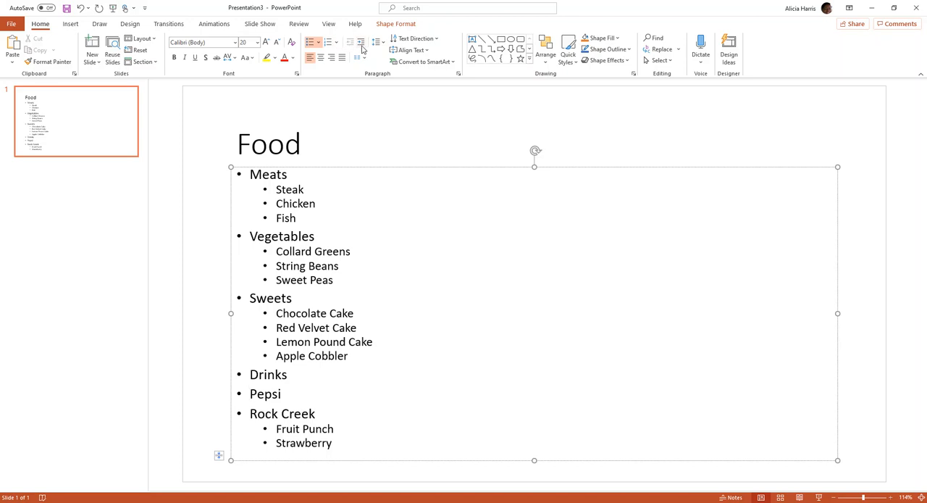
Step: Indent Pepsi and Rock Creek under Drinks, and Fruit Punch and Strawberry further under Rock Creek
click(360, 40)
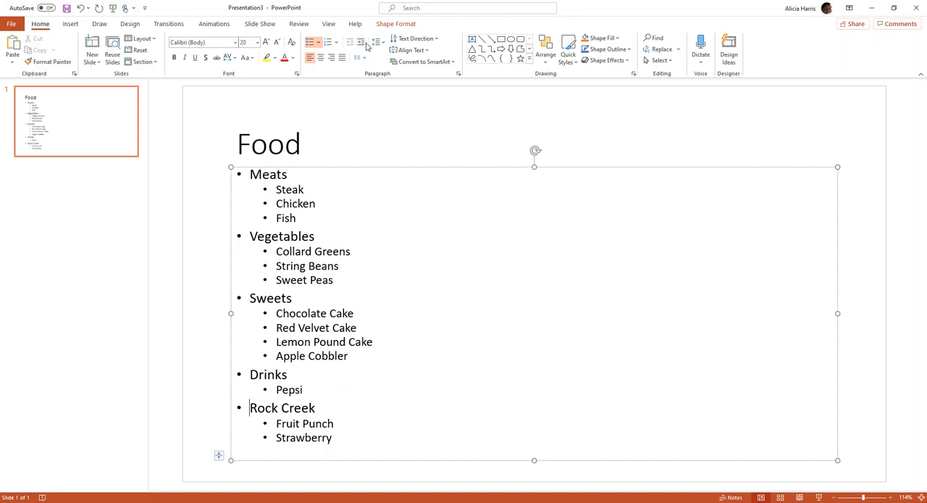
click(361, 42)
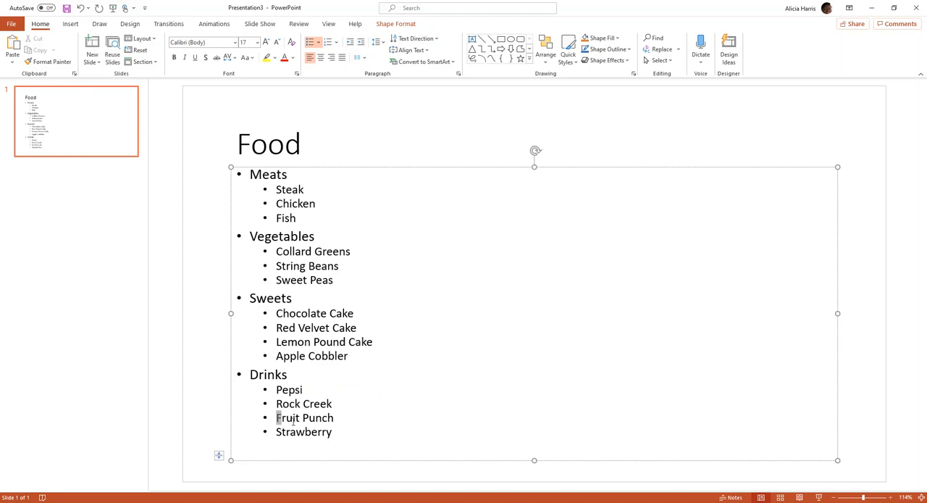
drag(277, 417, 330, 432)
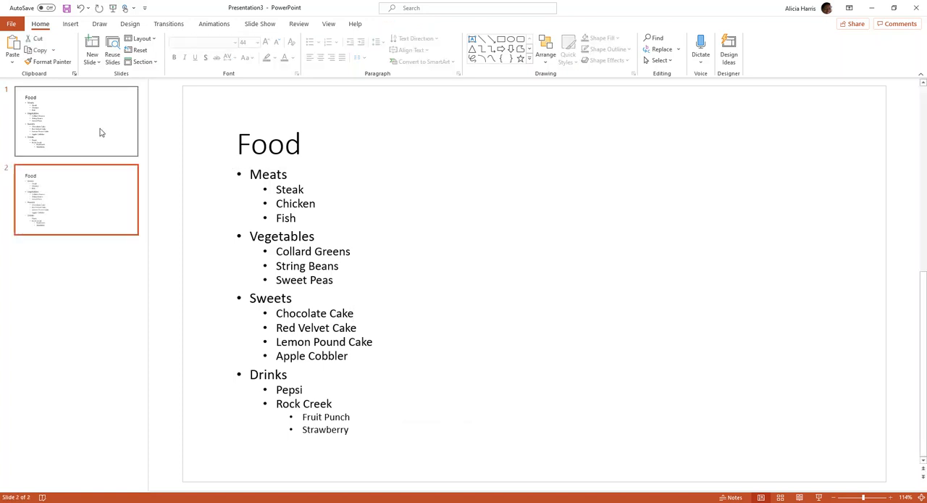
Step: Duplicate the first slide to make a third identical Food slide and review all three
right_click(75, 122)
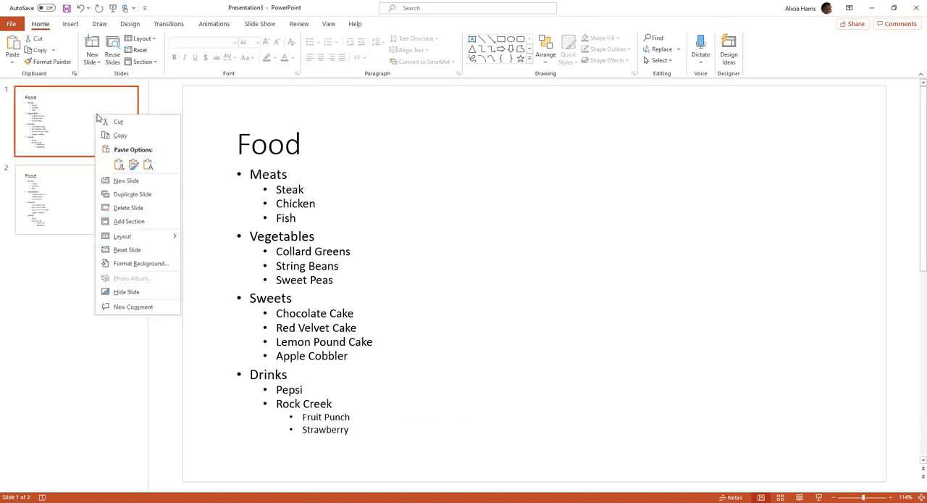
mouse_move(133, 194)
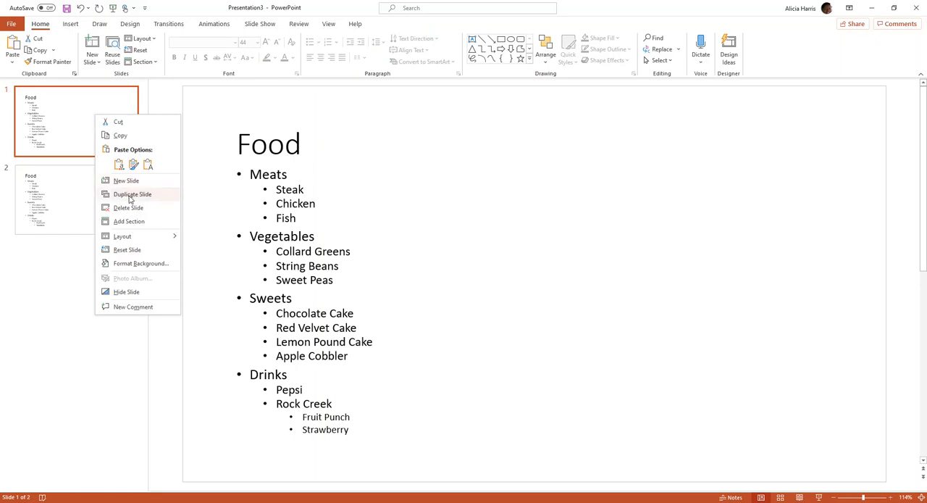
click(133, 195)
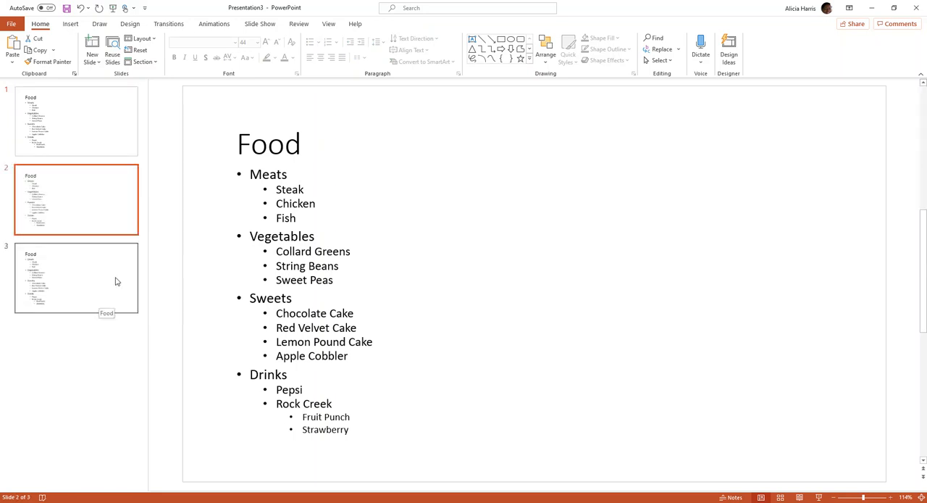
click(75, 278)
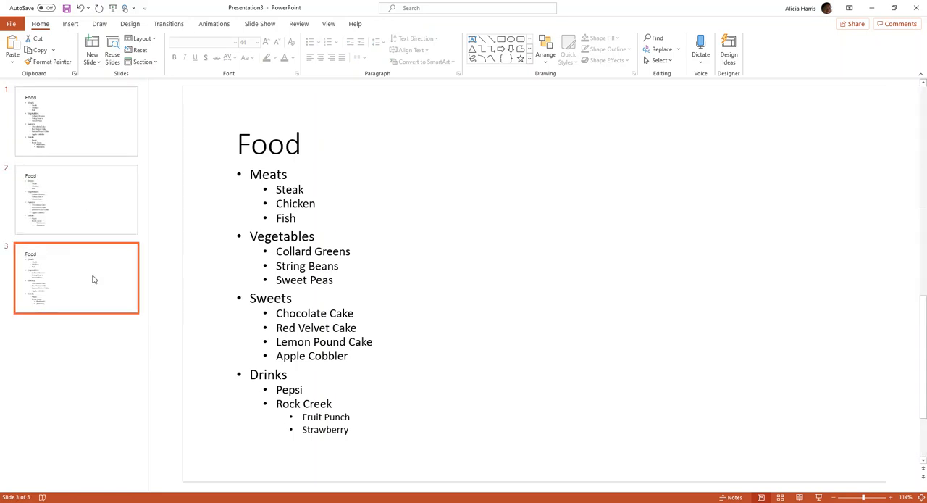
click(75, 200)
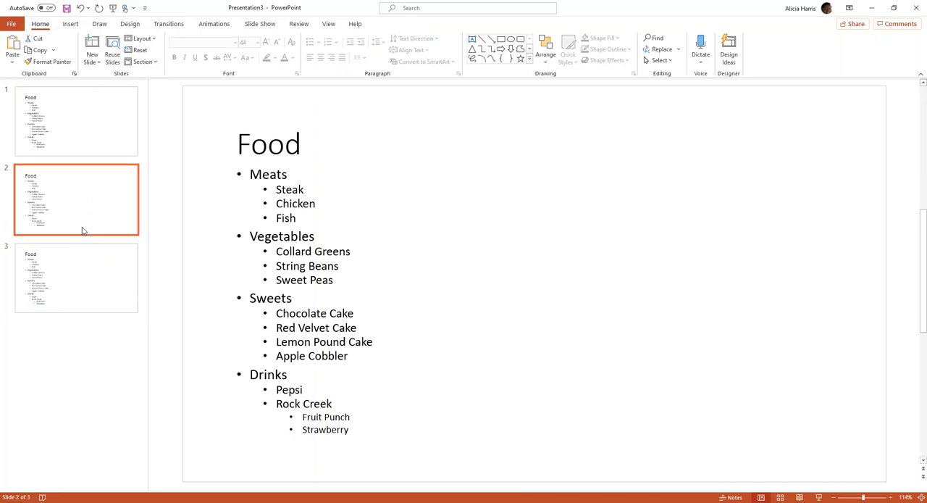
click(75, 122)
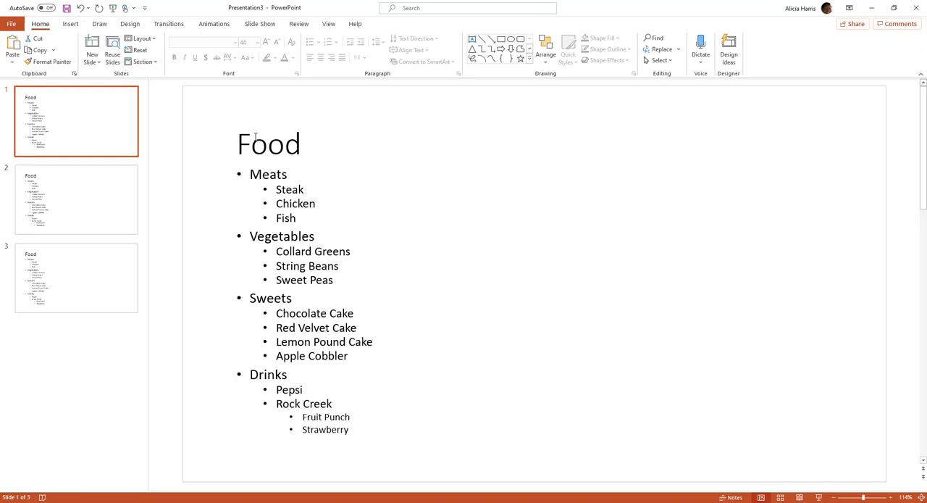
Step: Give the Food title box a blue gradient Shape Style
click(270, 144)
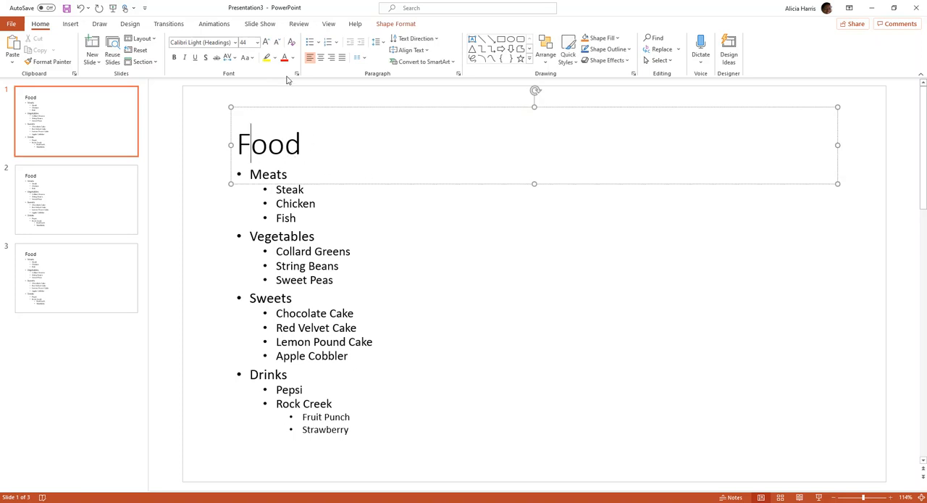
double_click(270, 143)
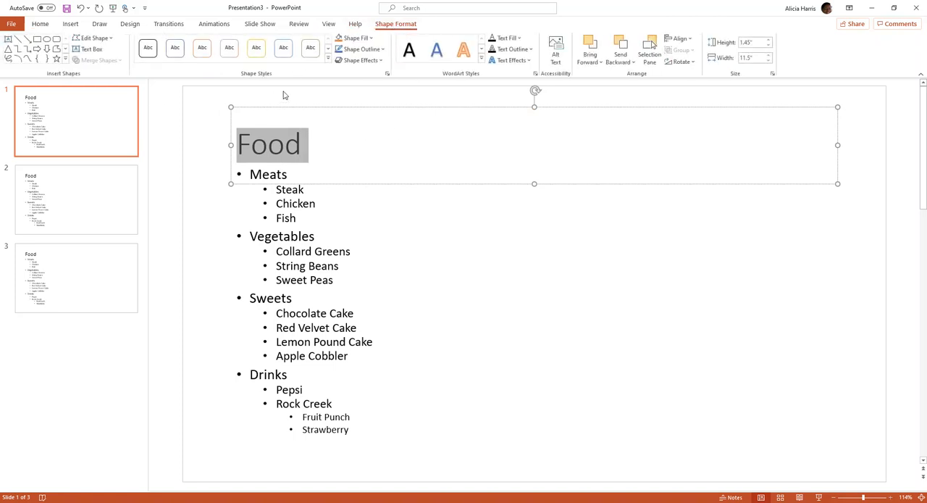
mouse_move(313, 72)
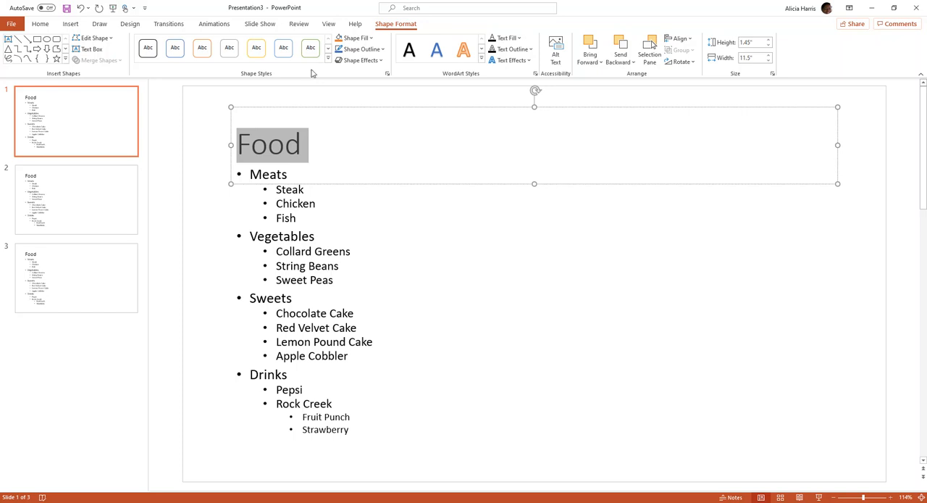
click(328, 61)
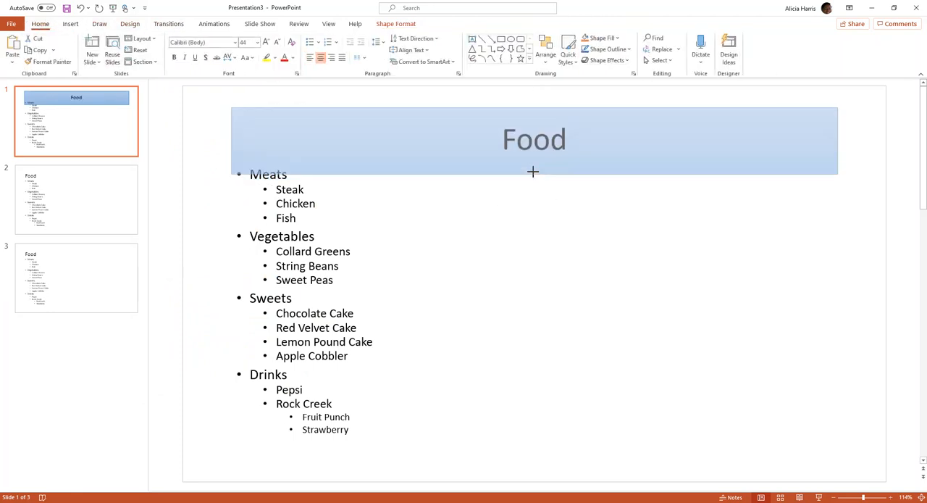
click(534, 139)
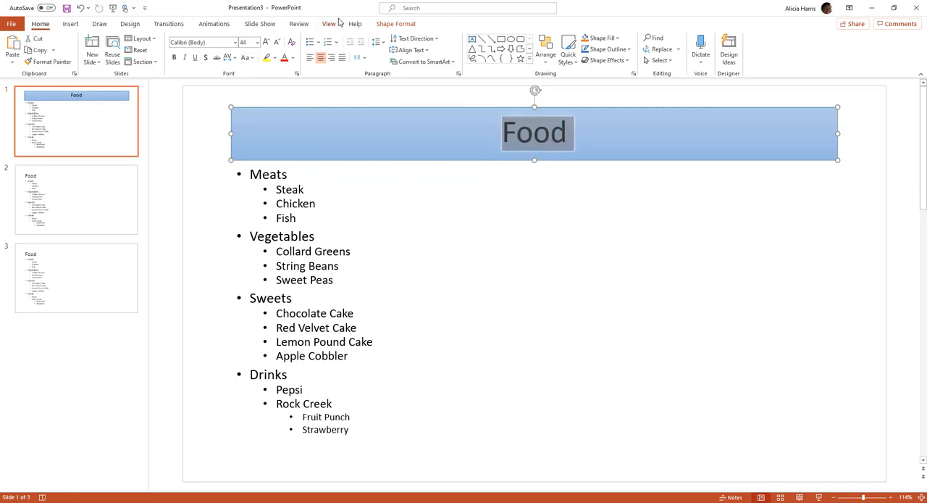
Step: Apply a WordArt style to the Food title and make its text larger and bold
click(395, 23)
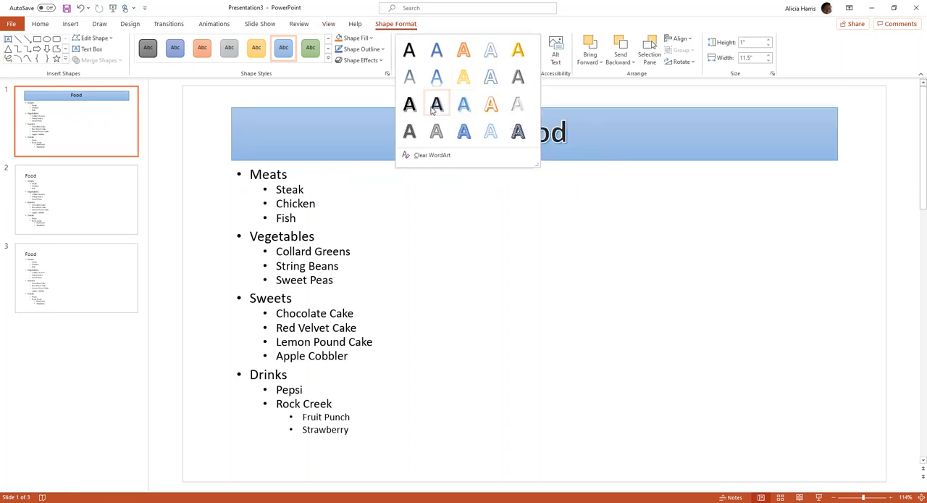
click(438, 104)
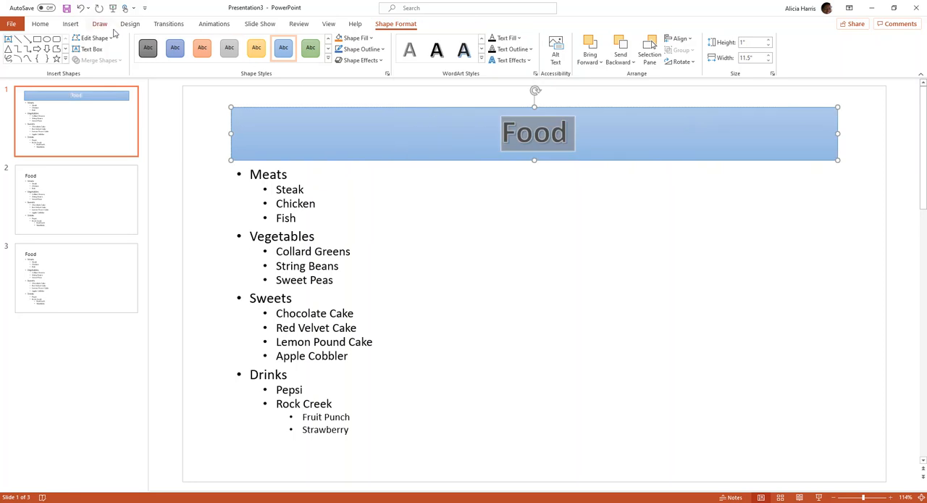
click(40, 23)
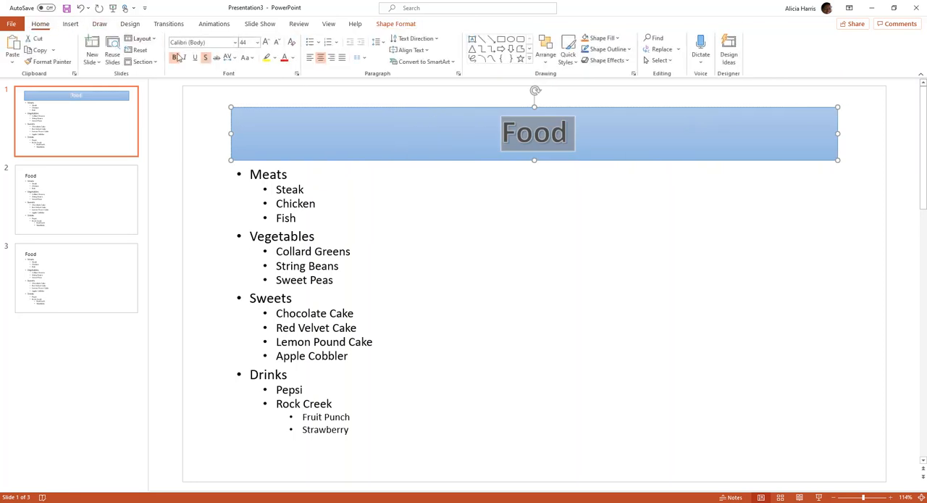
click(265, 41)
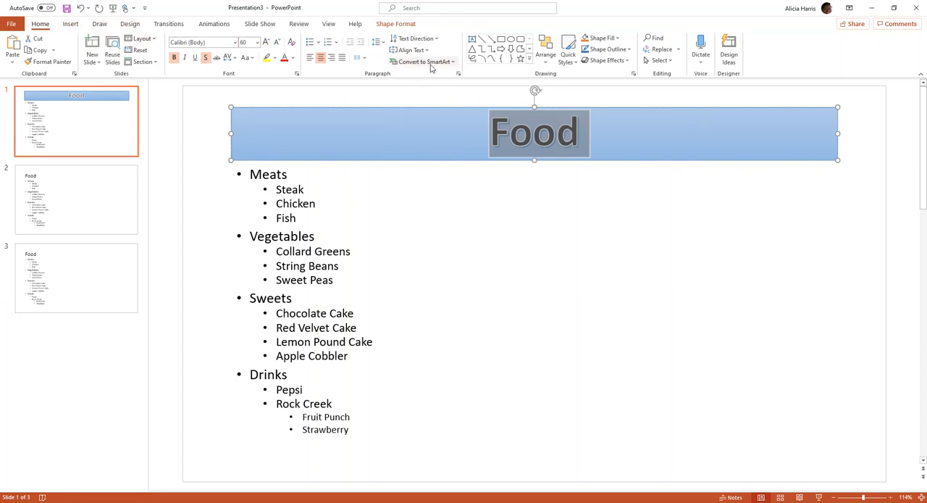
click(396, 23)
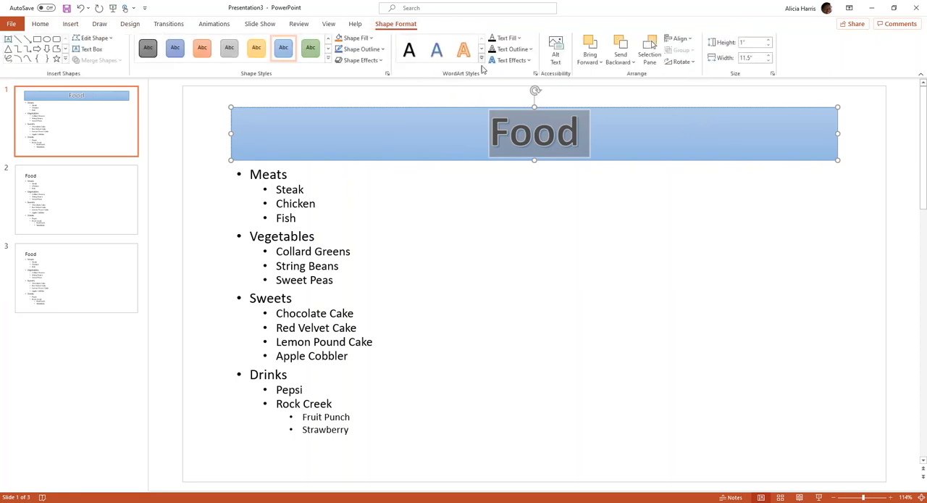
click(510, 61)
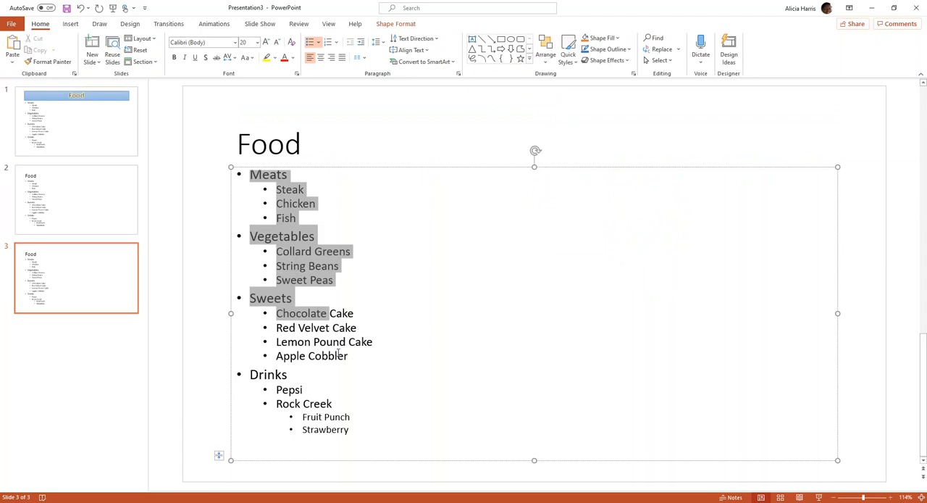
Step: Convert the selected bulleted list into a Vertical Curved List SmartArt from the List category
click(255, 42)
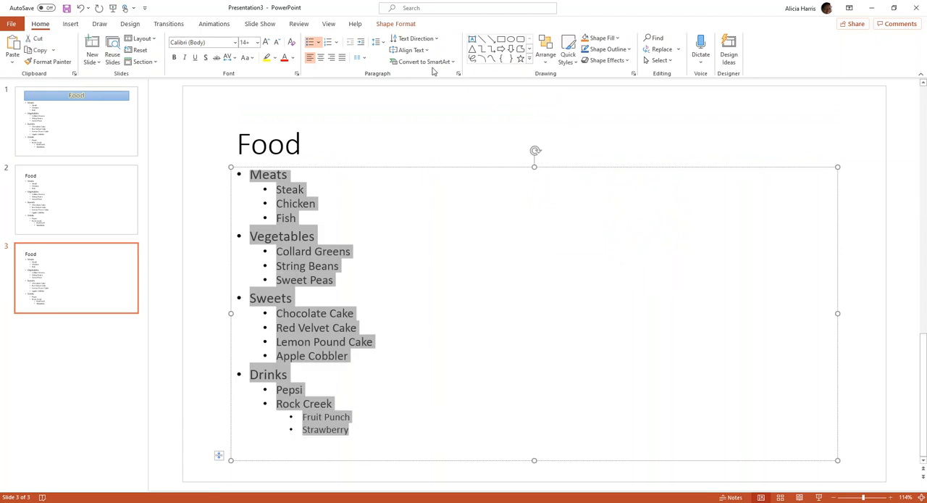
mouse_move(423, 61)
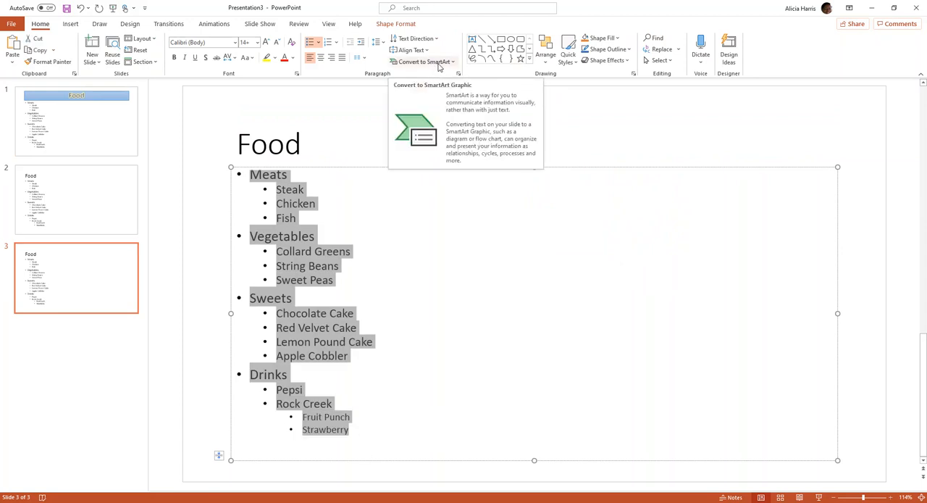
click(423, 60)
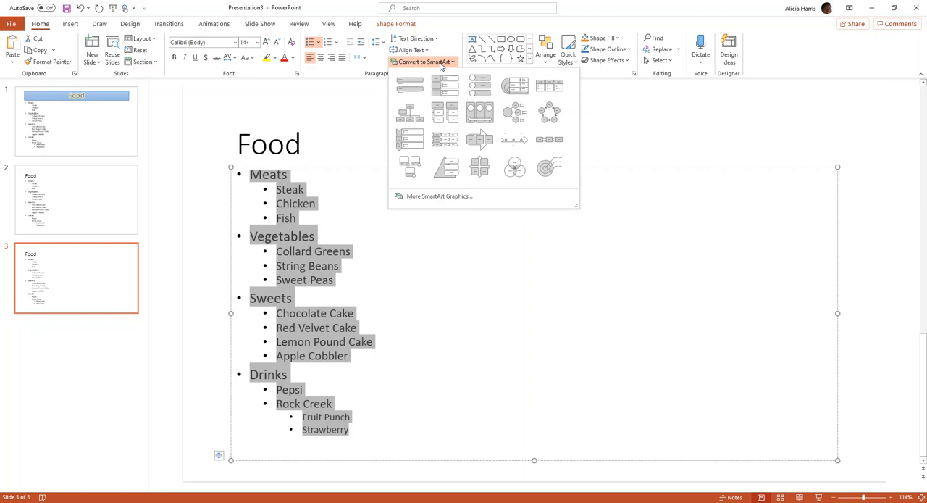
mouse_move(429, 197)
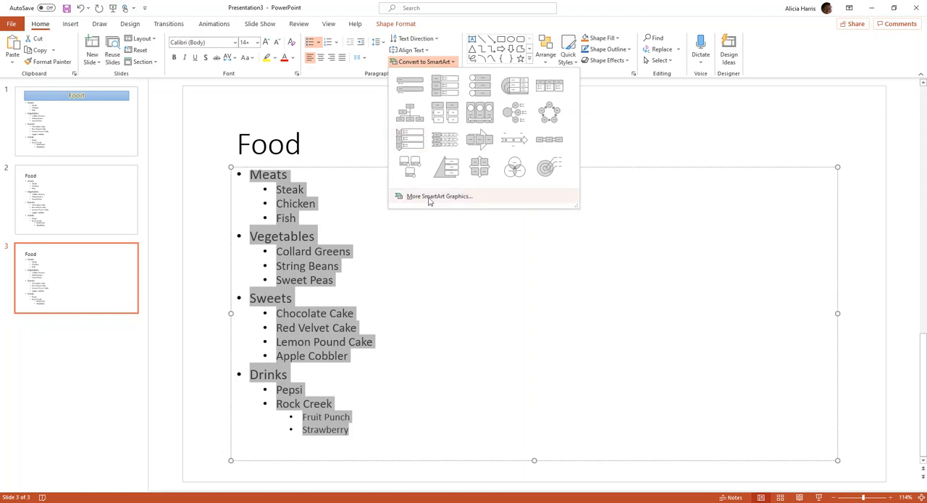
click(439, 196)
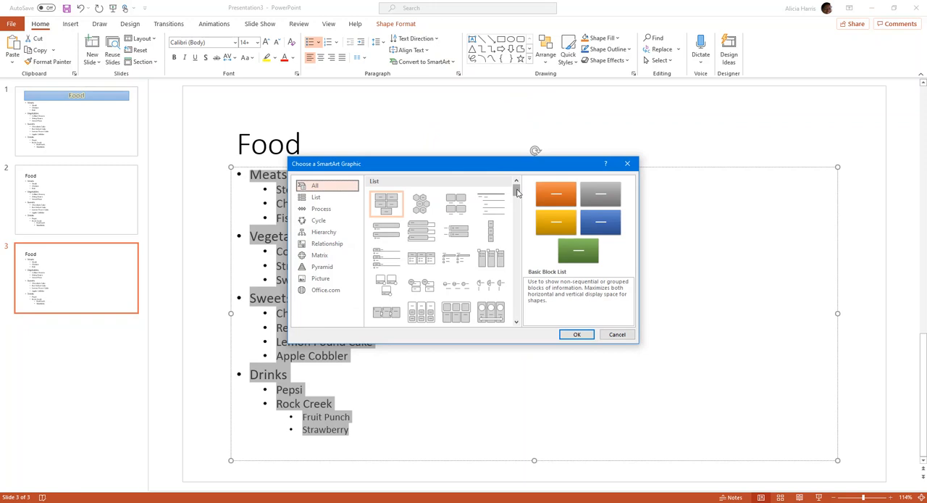
mouse_move(365, 256)
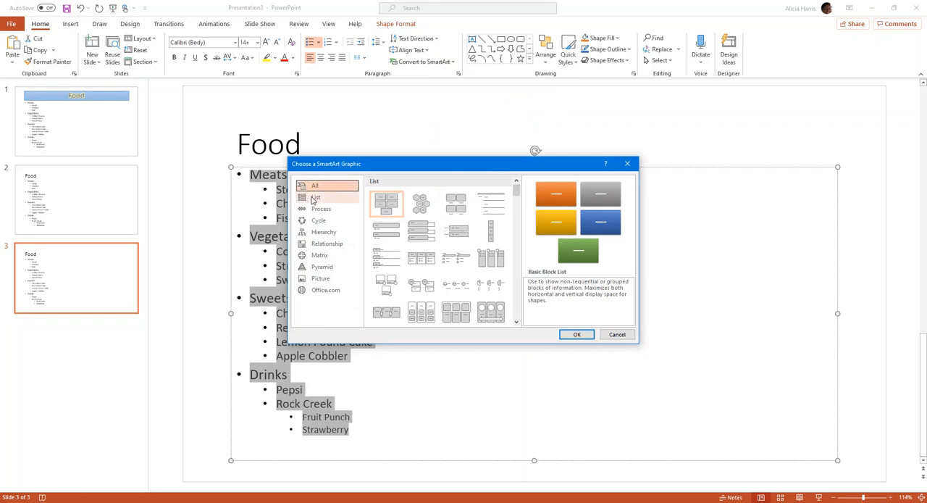
click(316, 197)
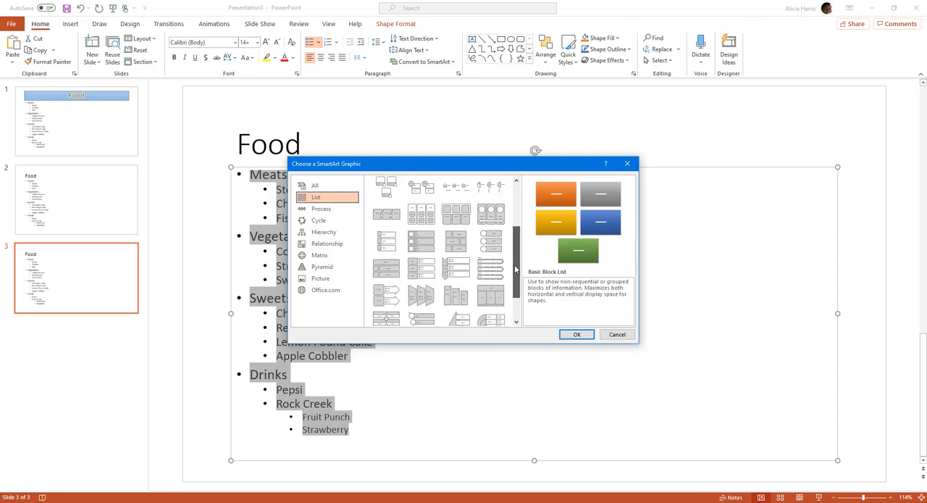
scroll(down, 3)
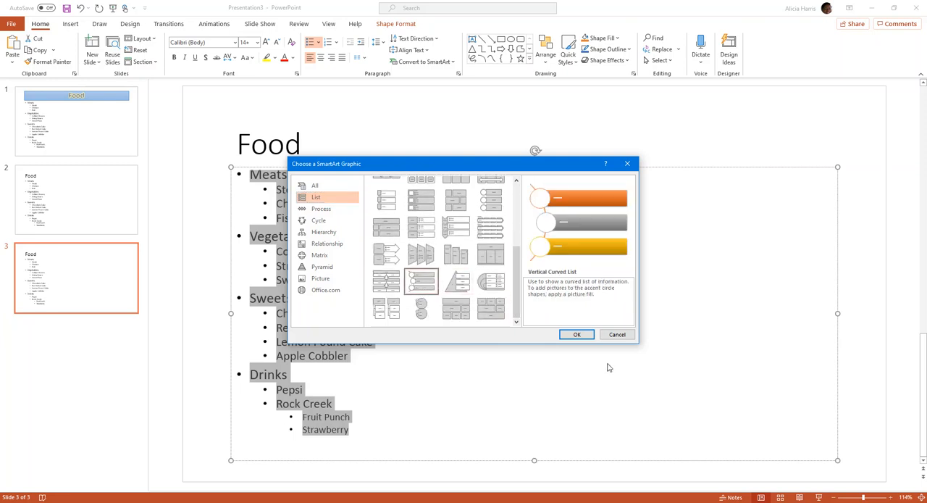
click(576, 334)
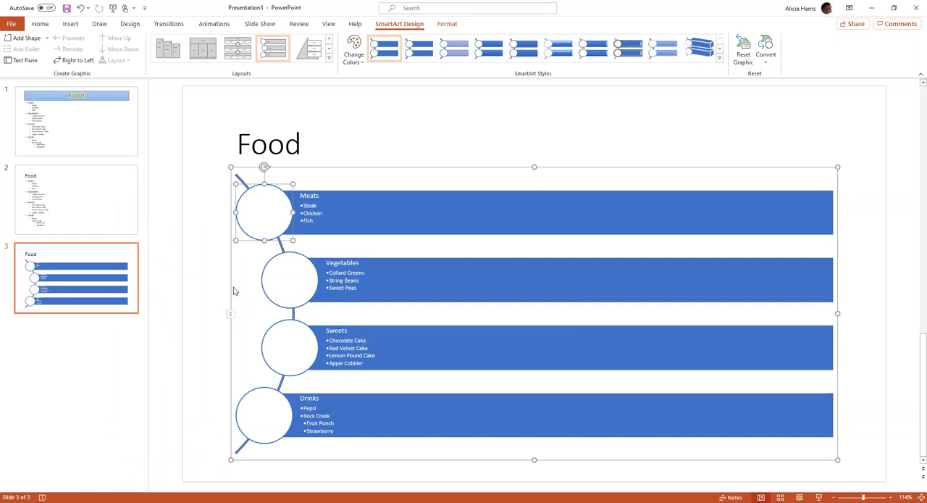
Step: Select the SmartArt's four circles and preview Shape Fill colours without applying one
click(290, 281)
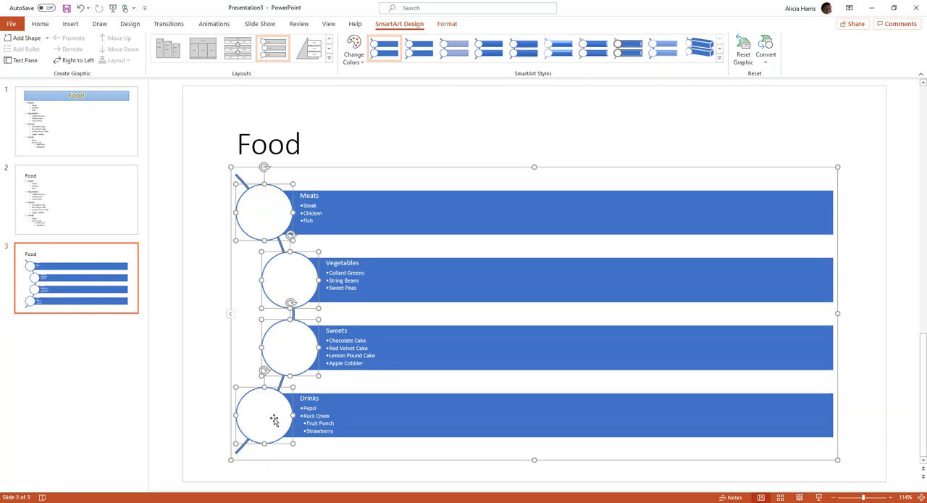
mouse_move(449, 142)
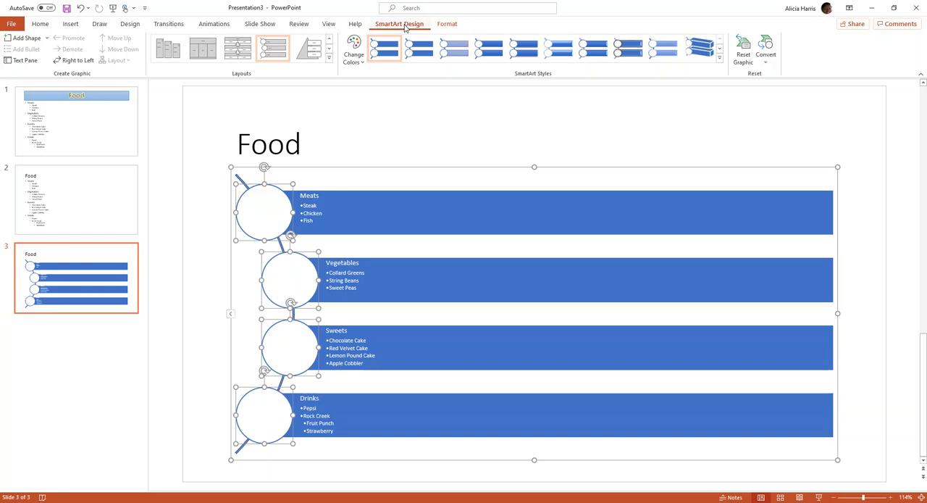
click(446, 24)
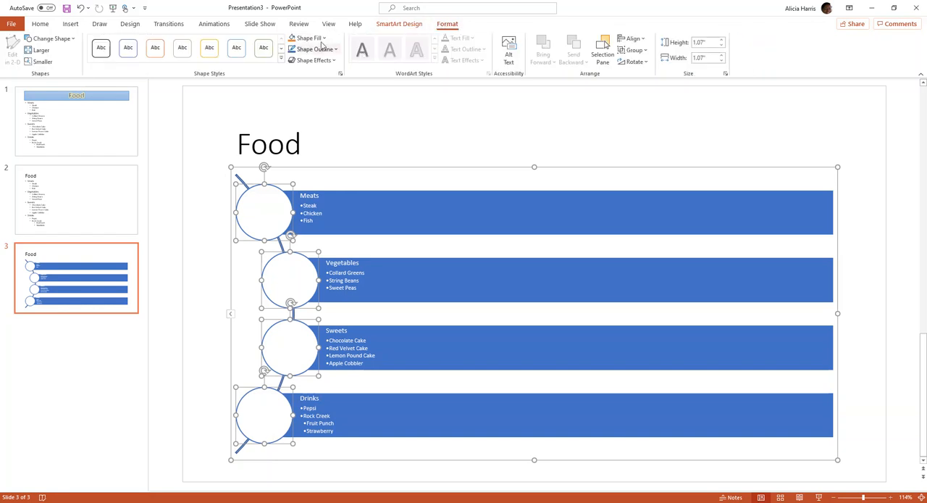
click(307, 37)
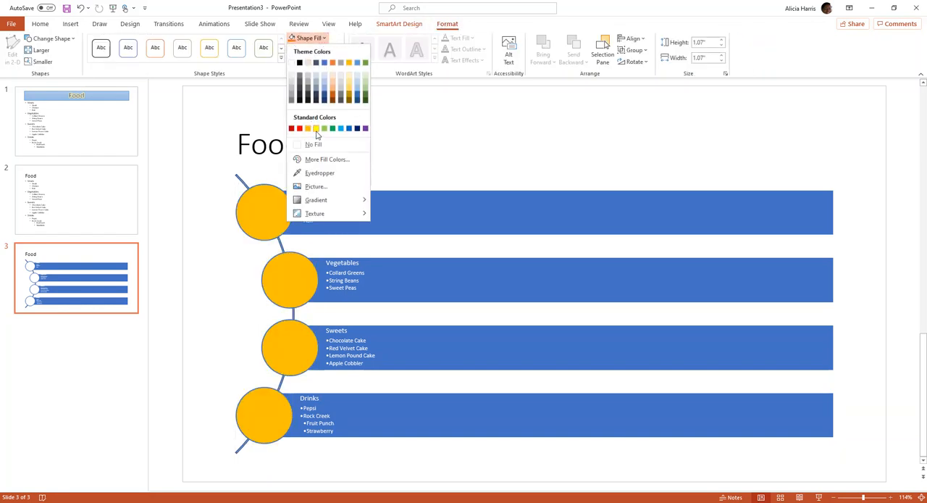
mouse_move(293, 128)
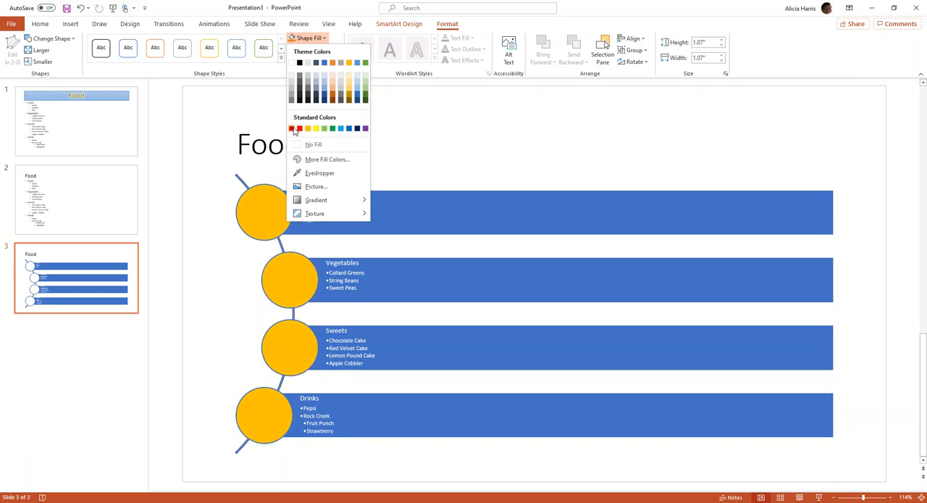
click(365, 84)
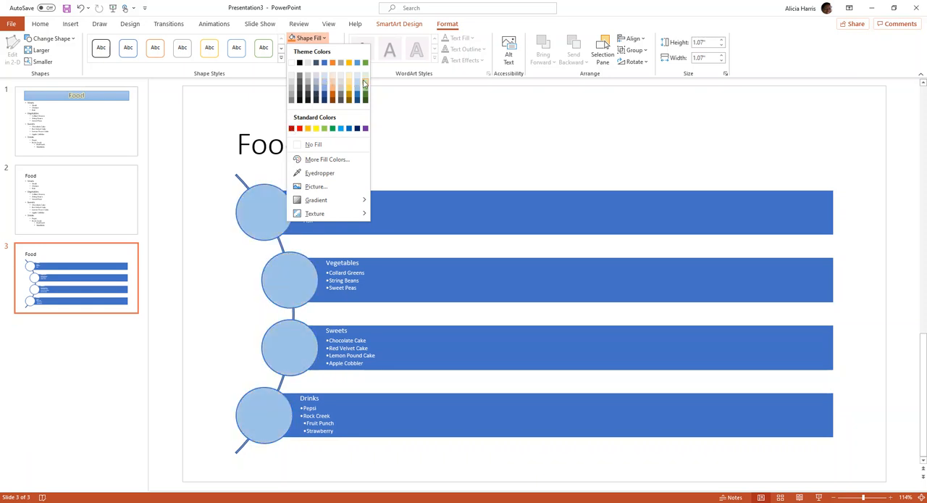
click(313, 144)
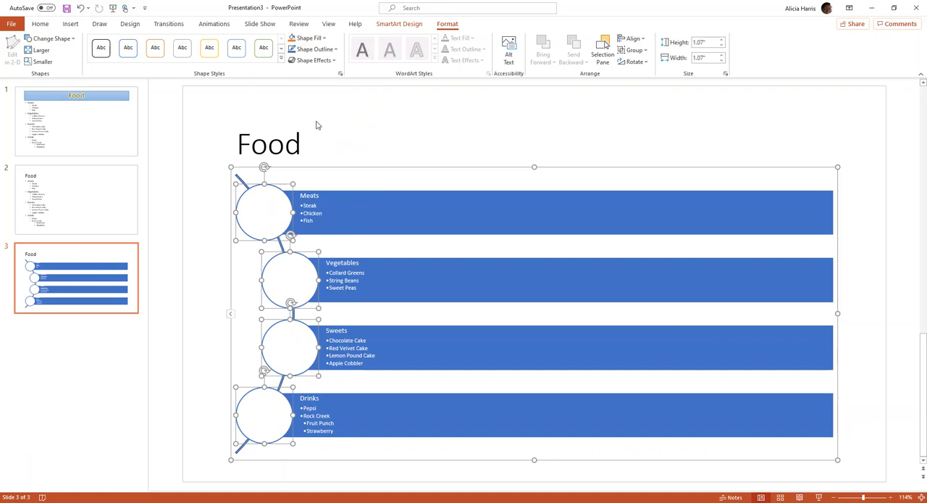
click(307, 37)
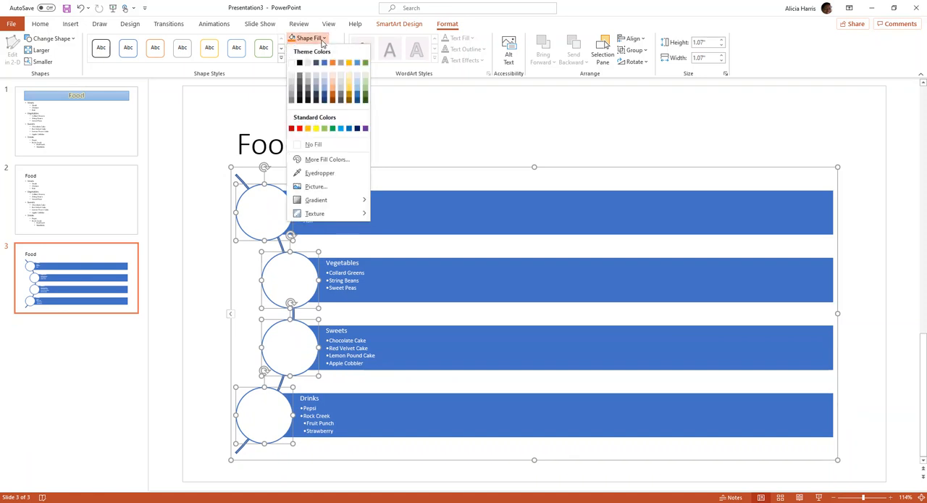
Step: Search Online Pictures for 'salad' and insert the second result into all four SmartArt circles
click(315, 185)
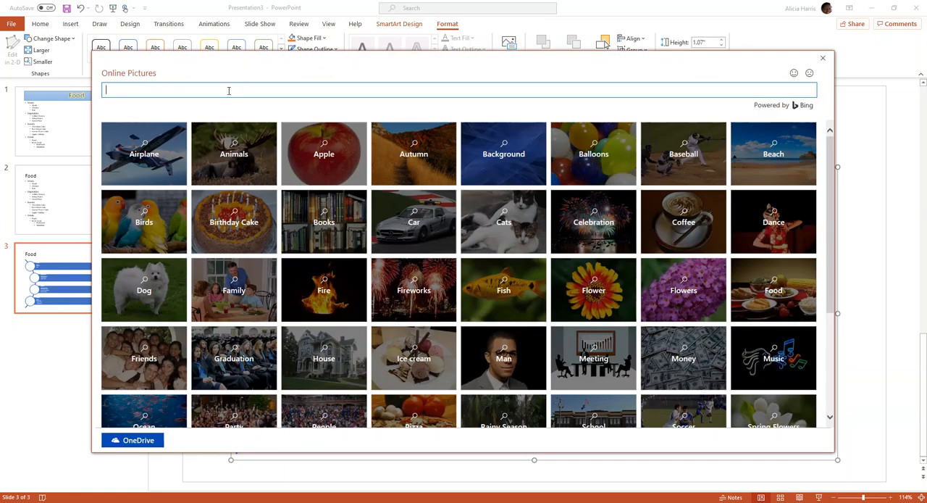
text(salad)
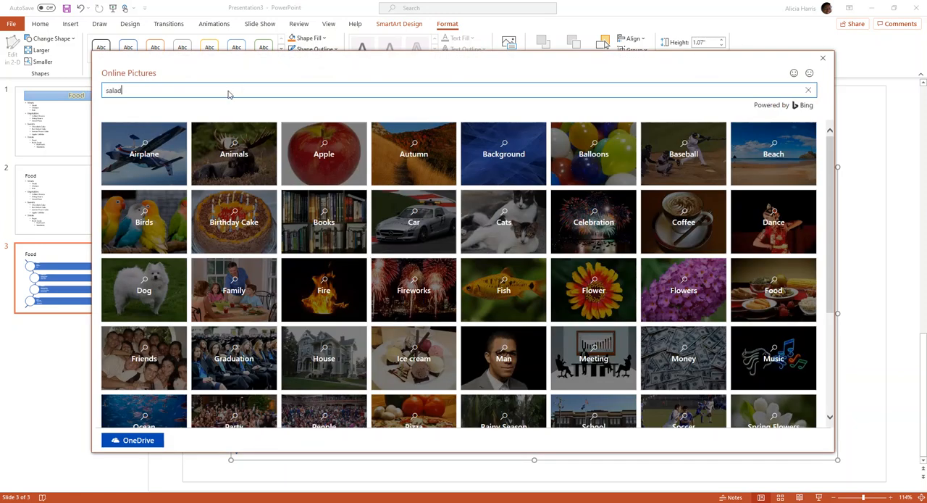
key(Return)
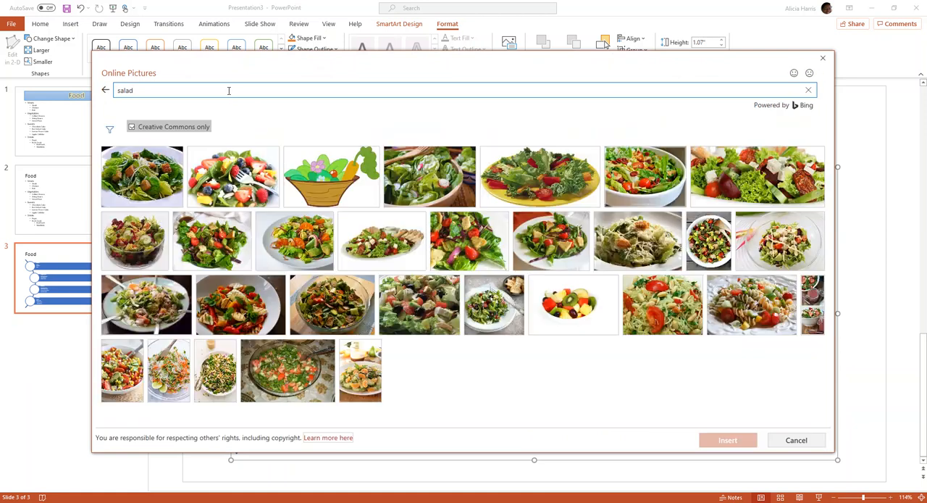
click(232, 177)
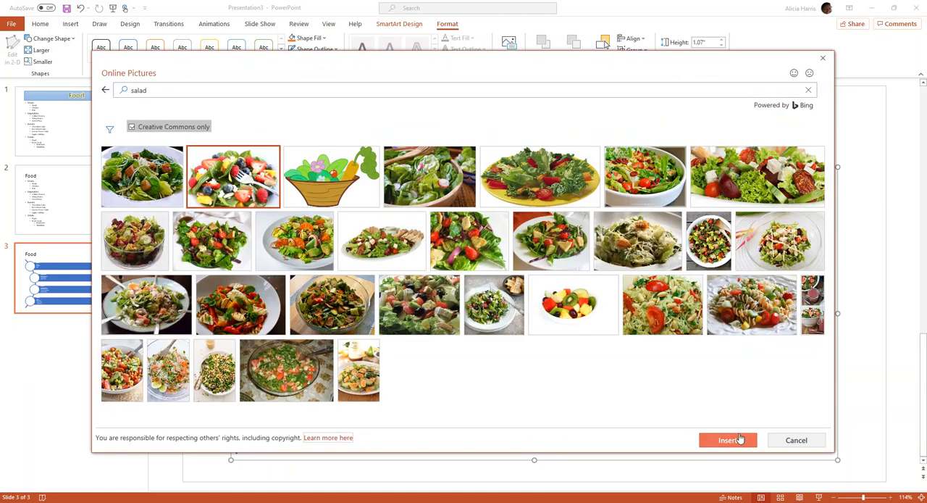
click(727, 440)
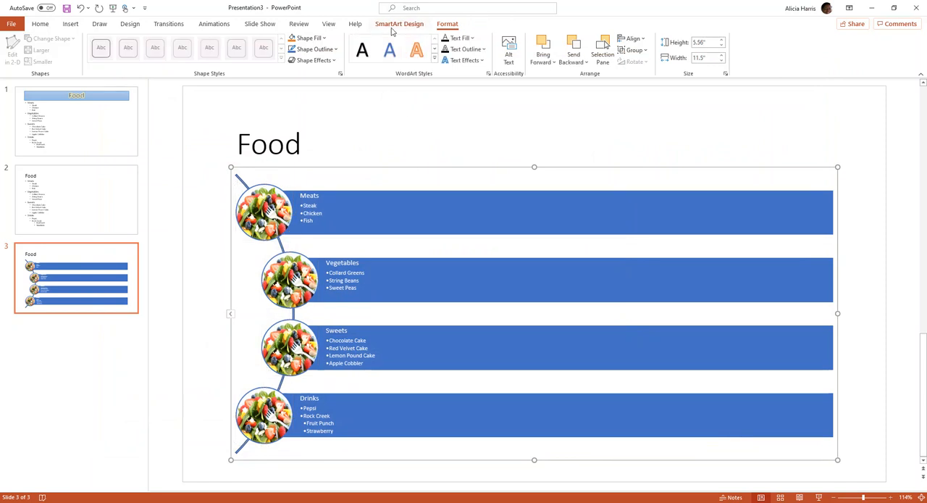
Step: Apply a glossy 3-D SmartArt style from the expanded styles gallery and bring up the colour schemes
click(400, 23)
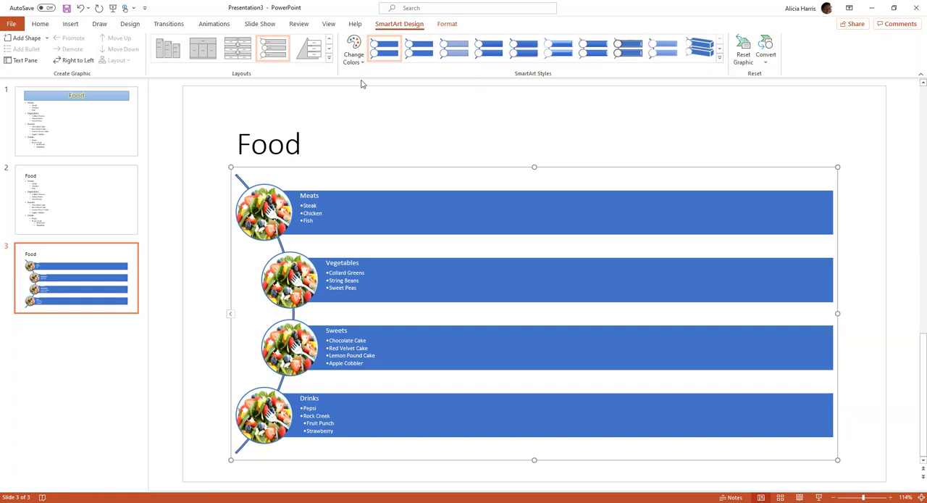
click(720, 62)
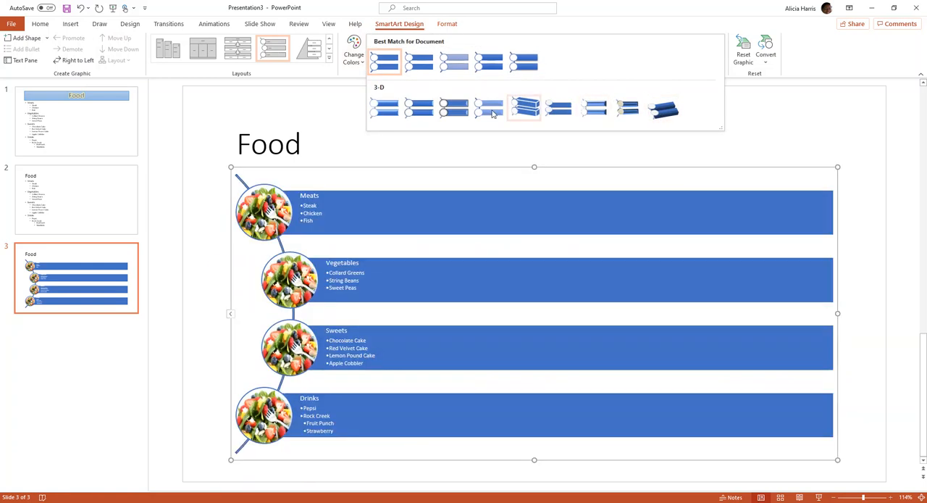
click(384, 109)
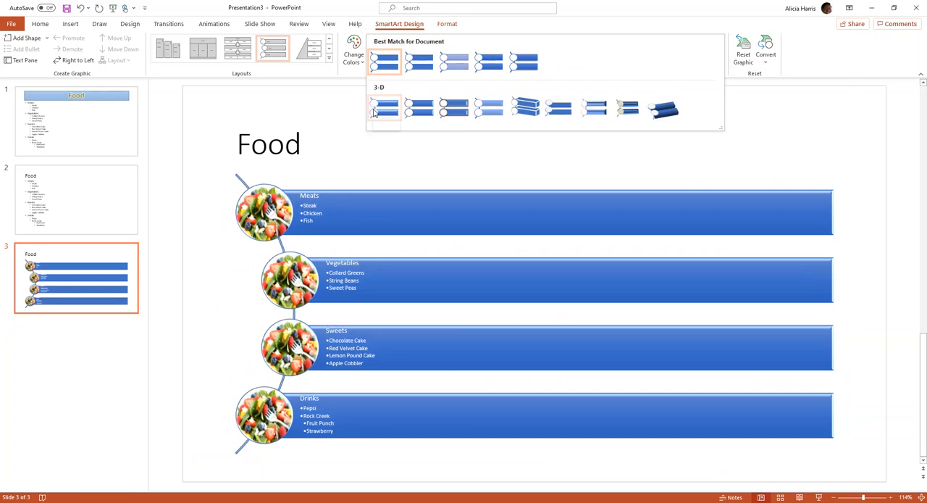
mouse_move(452, 109)
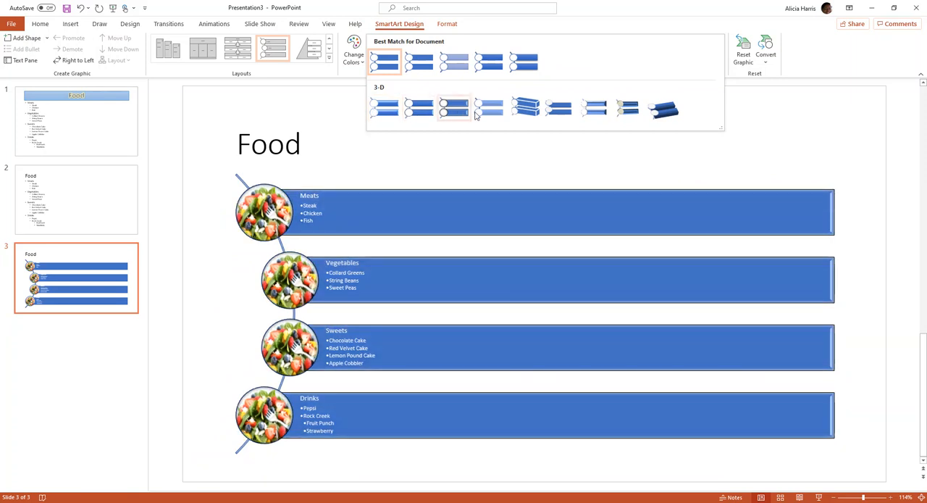
click(559, 109)
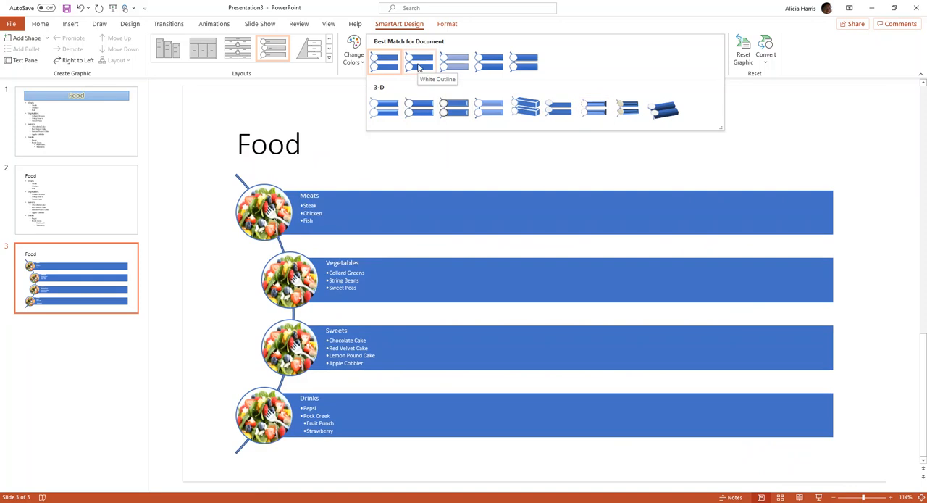
mouse_move(487, 64)
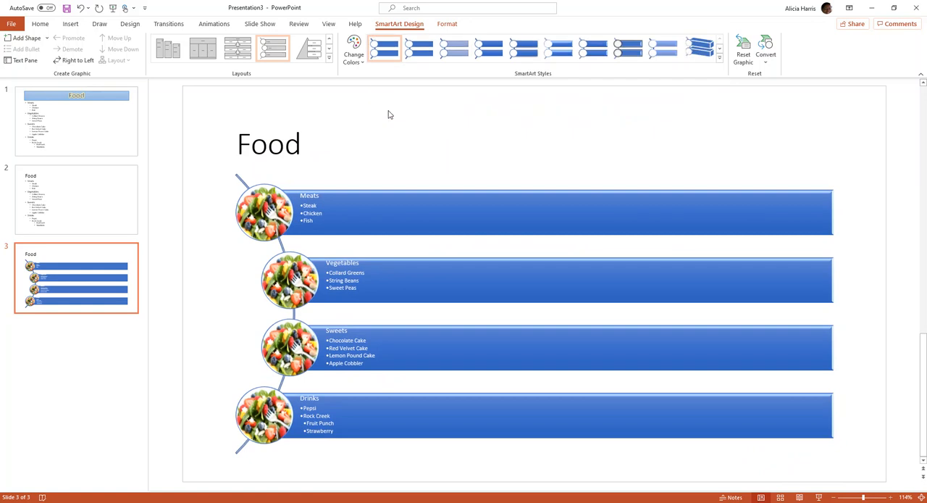
click(354, 51)
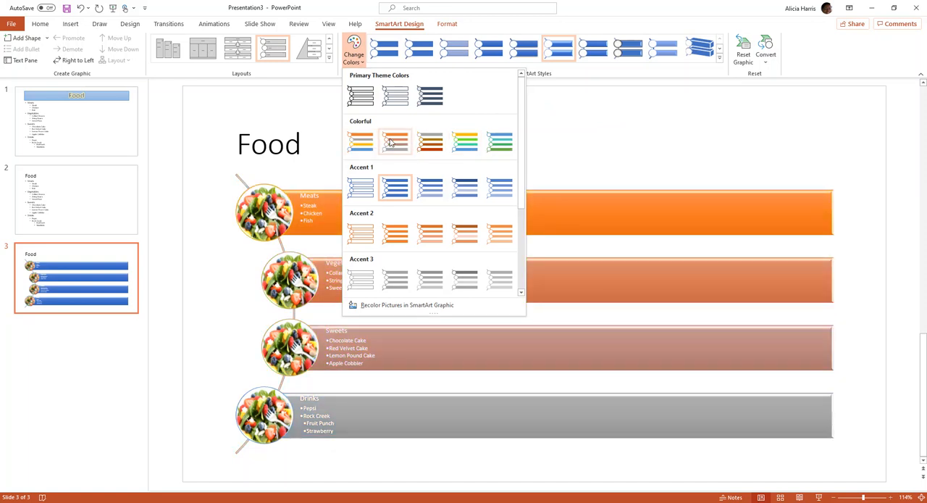
Step: Apply the Colorful orange-to-grey scheme, browse the other schemes, and keep the current colours
click(391, 142)
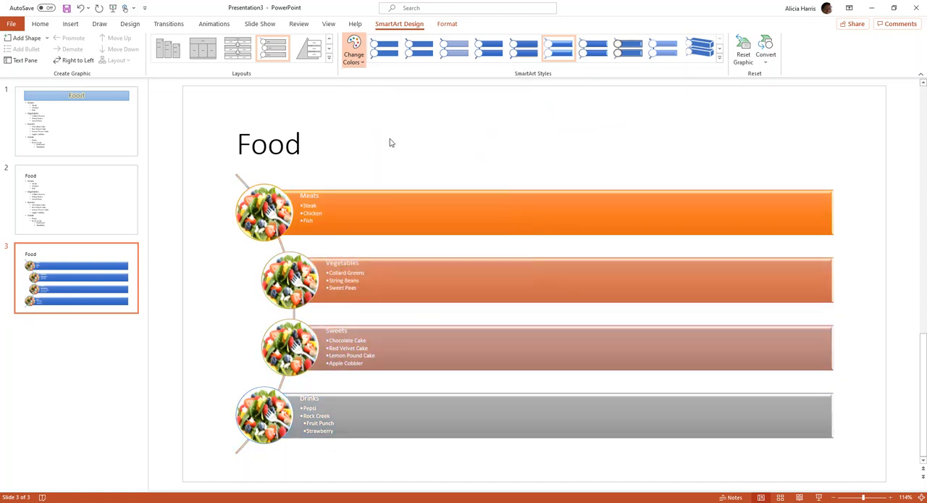
click(354, 50)
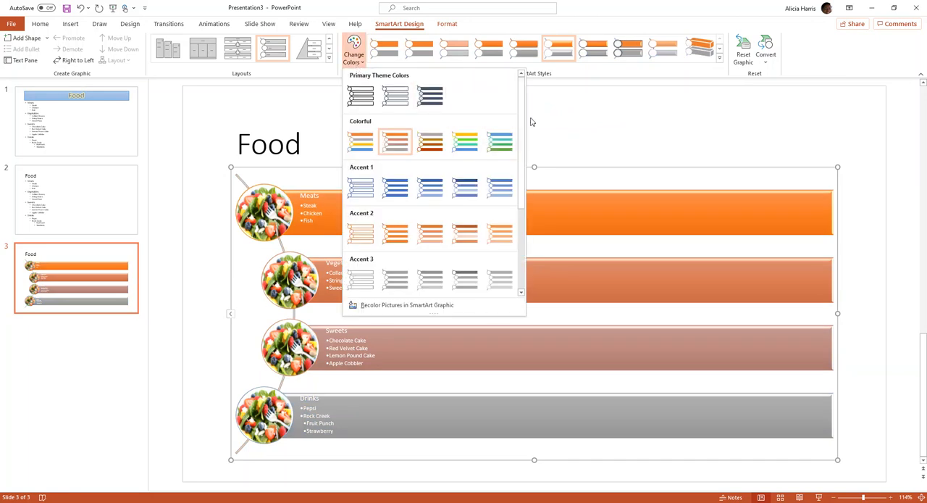
scroll(down, 3)
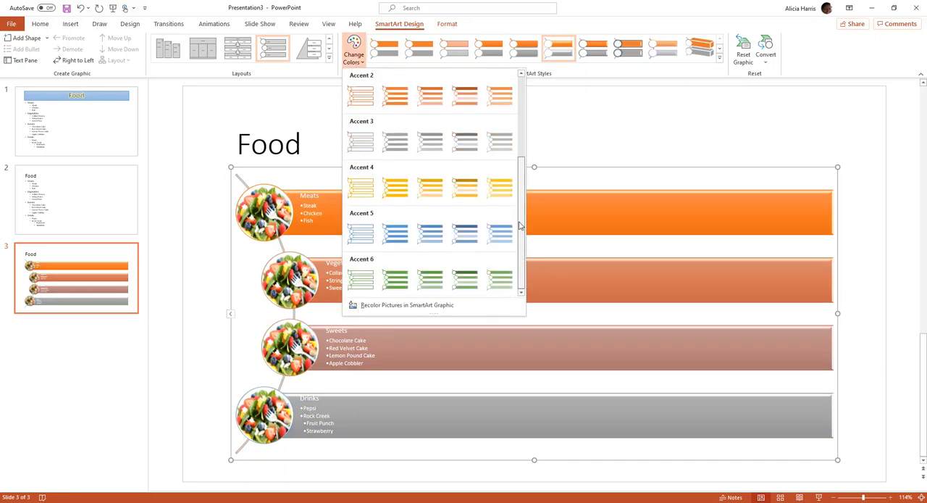
scroll(up, 3)
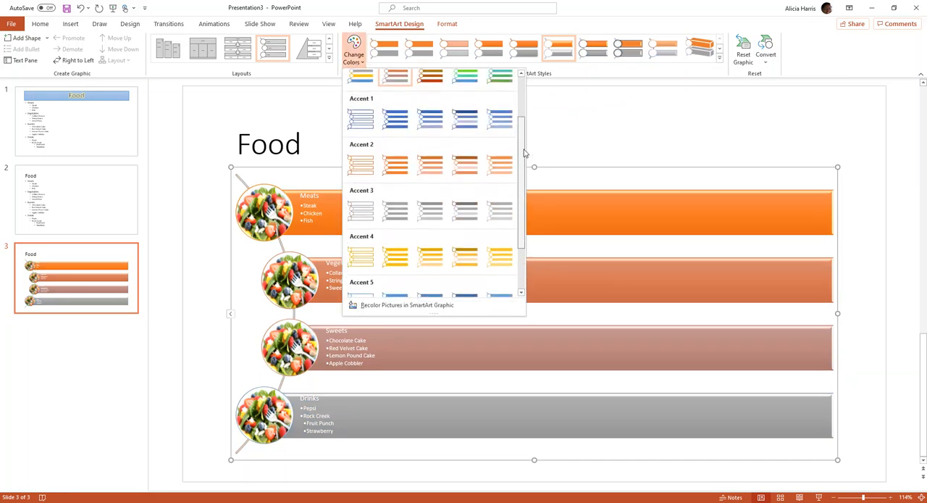
scroll(up, 3)
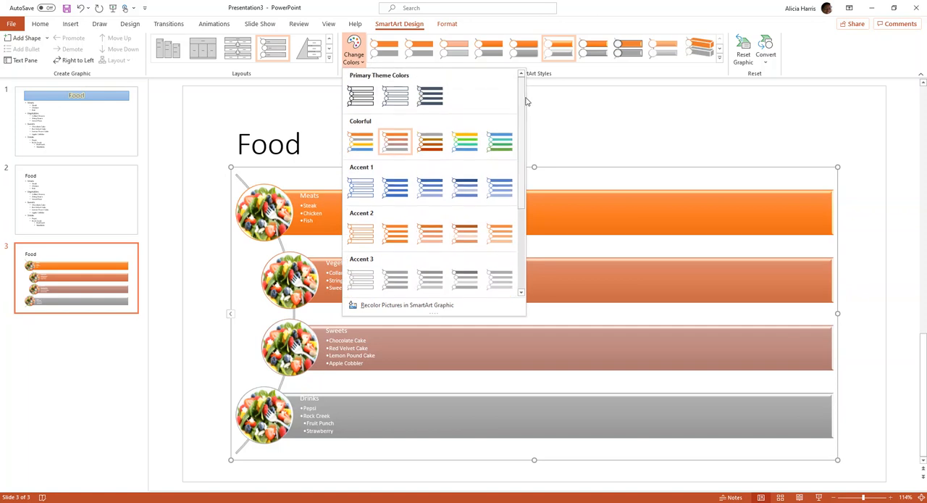
click(720, 145)
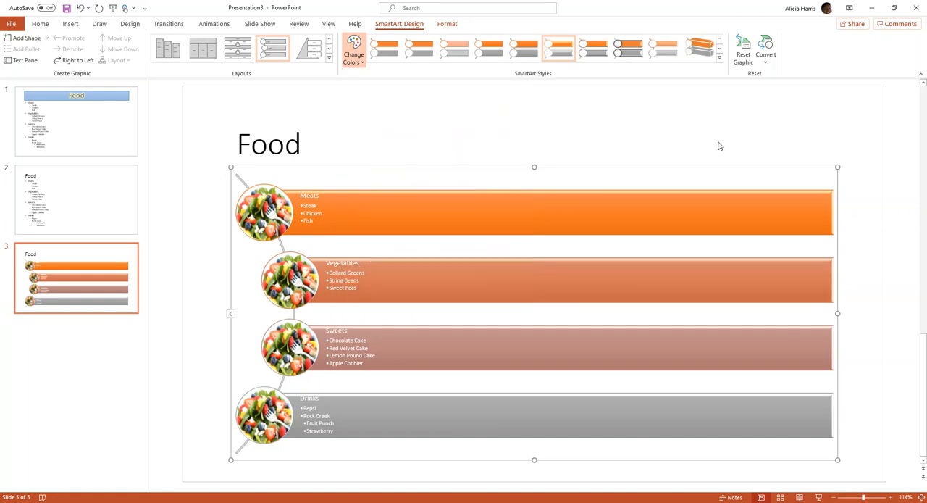